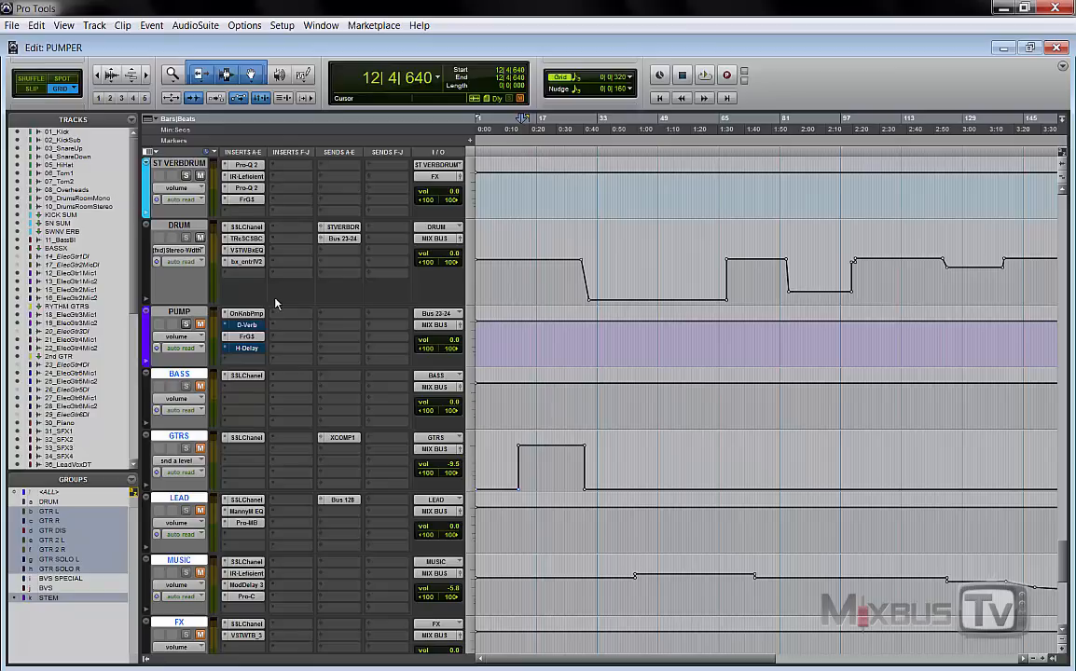
Bring up the OneKnob Pumper plugin window from the PUMP track's insert slot.
left_click(245, 313)
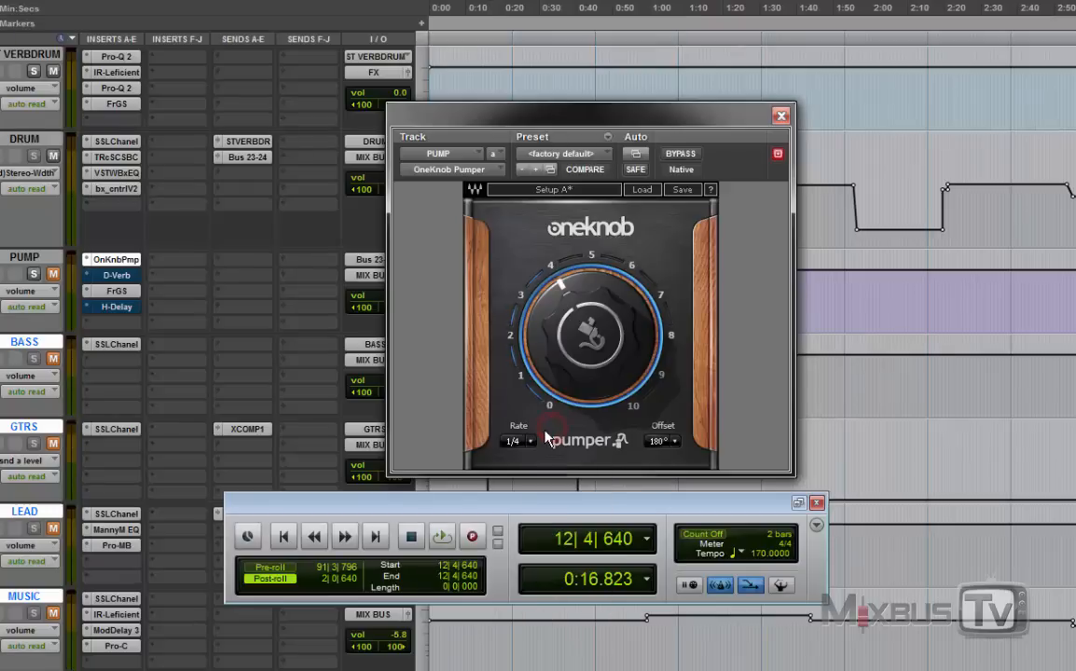
left_click(515, 441)
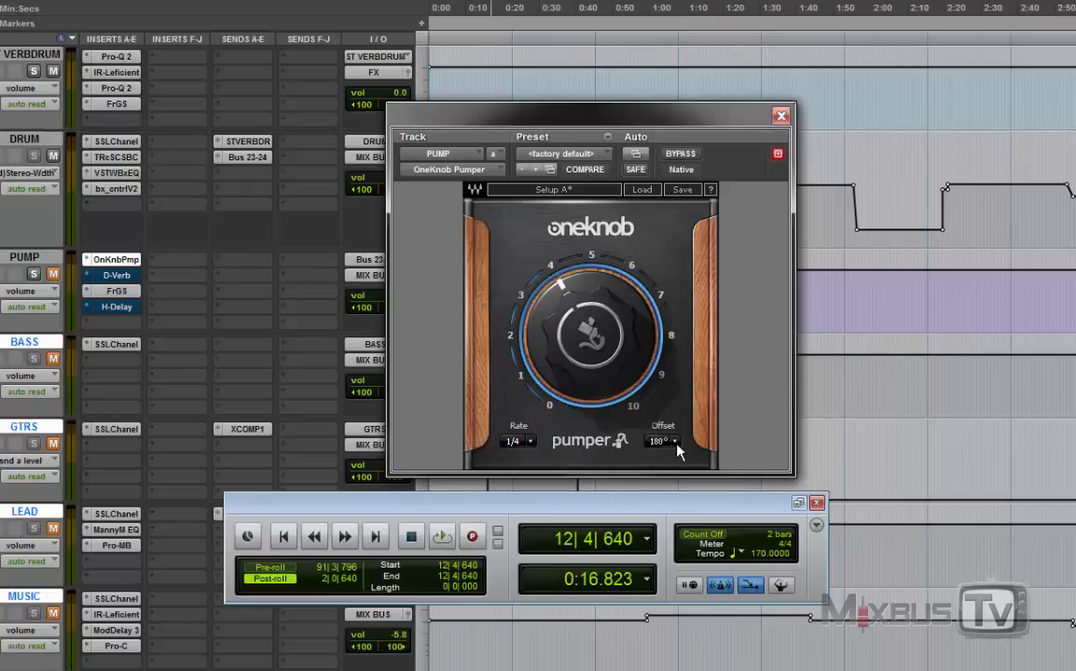
left_click(675, 440)
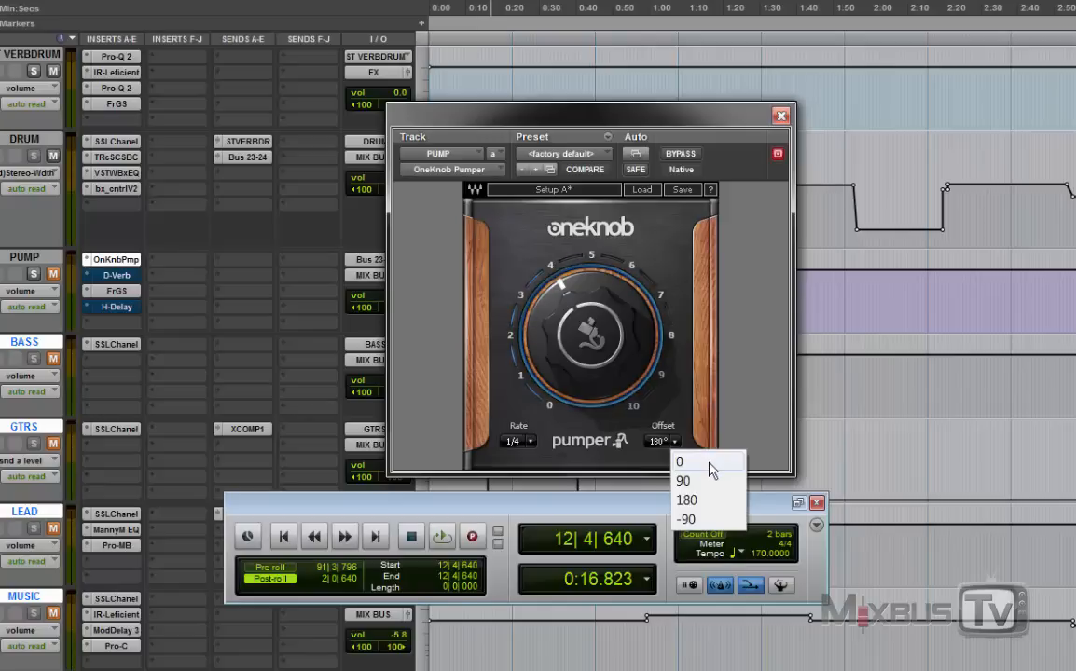
left_click(686, 500)
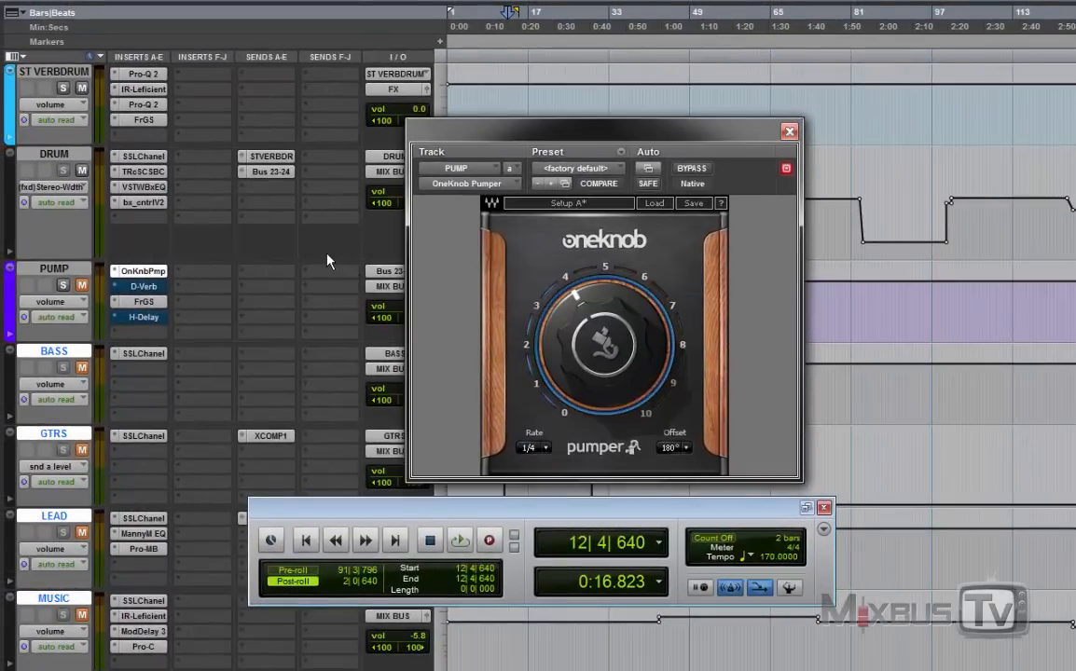
left_click(82, 366)
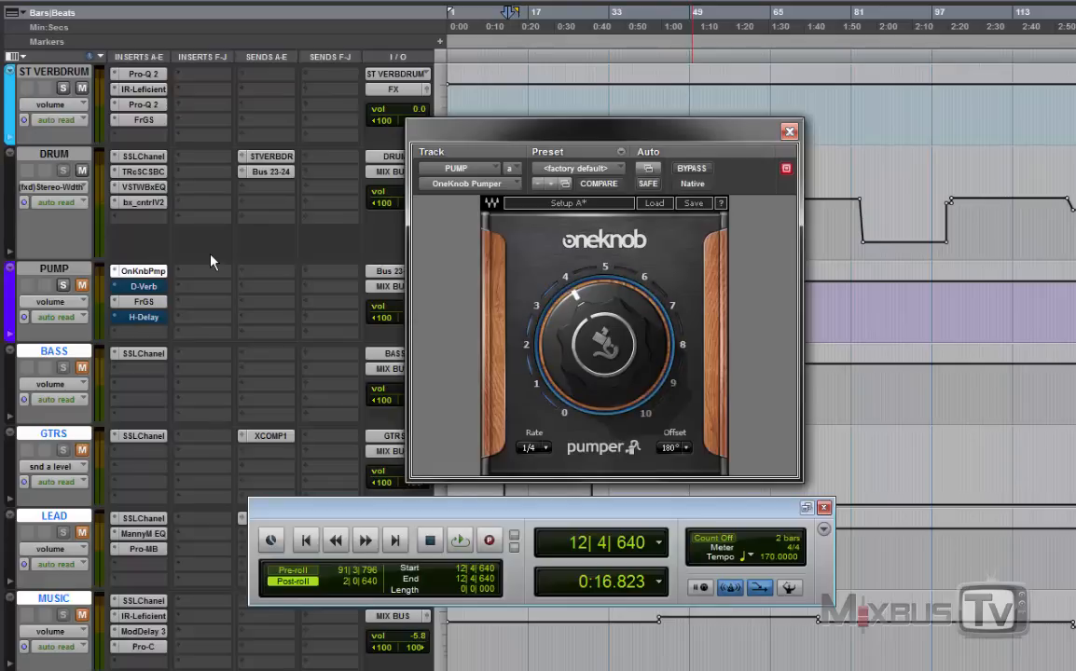
mouse_move(354, 259)
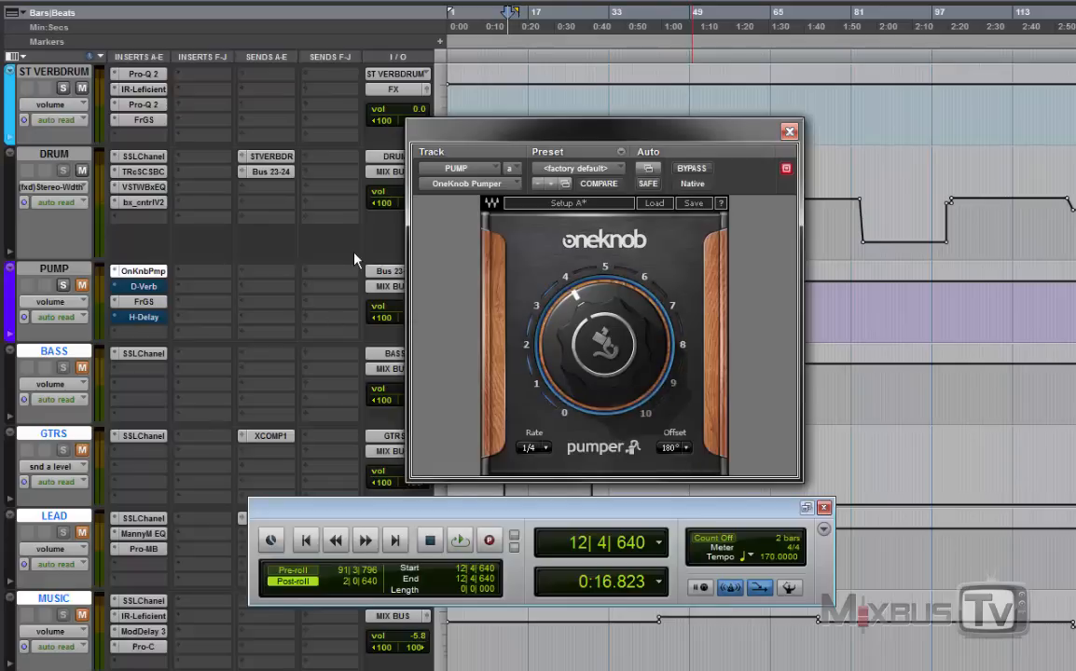
mouse_move(344, 254)
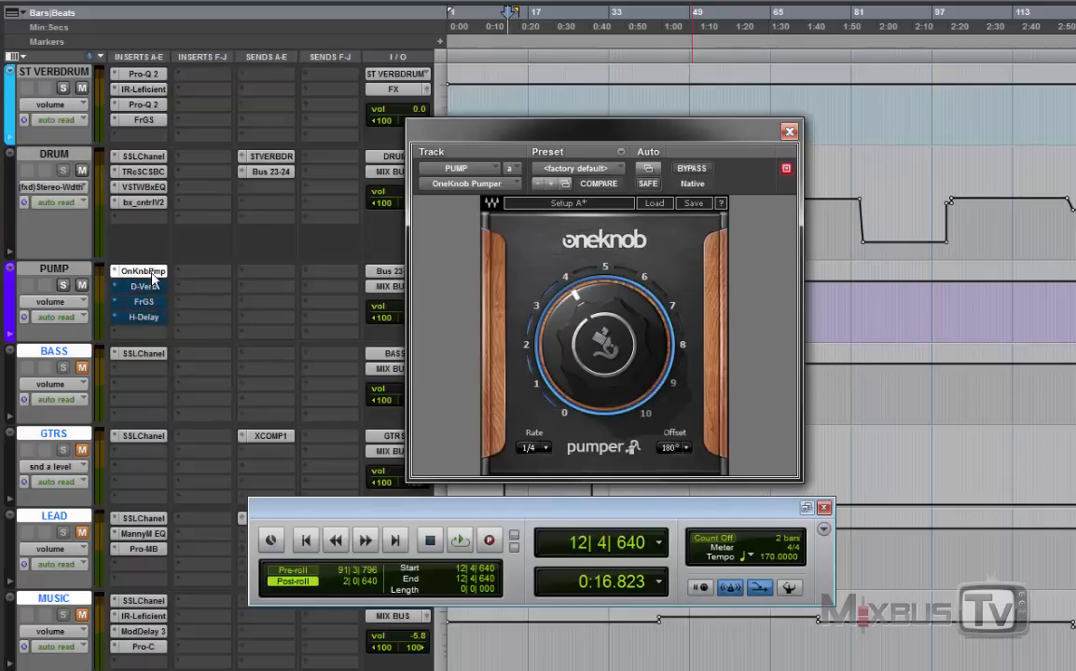
mouse_move(141, 271)
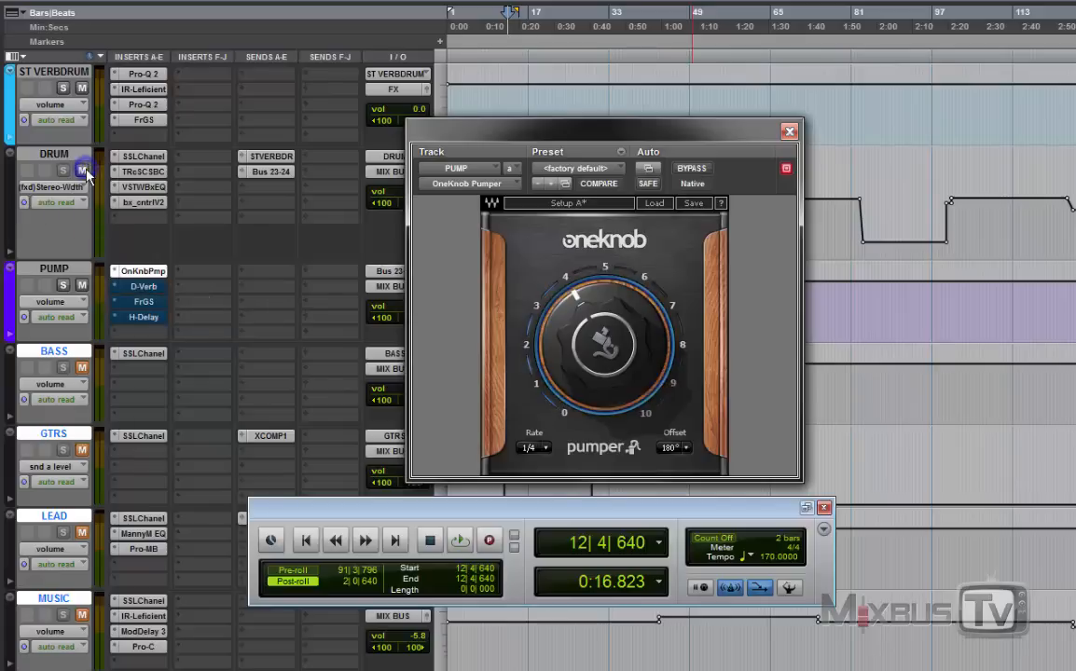
Solo the DRUM track and nudge the Pumper amount while auditioning, offset at 0°.
left_click(459, 540)
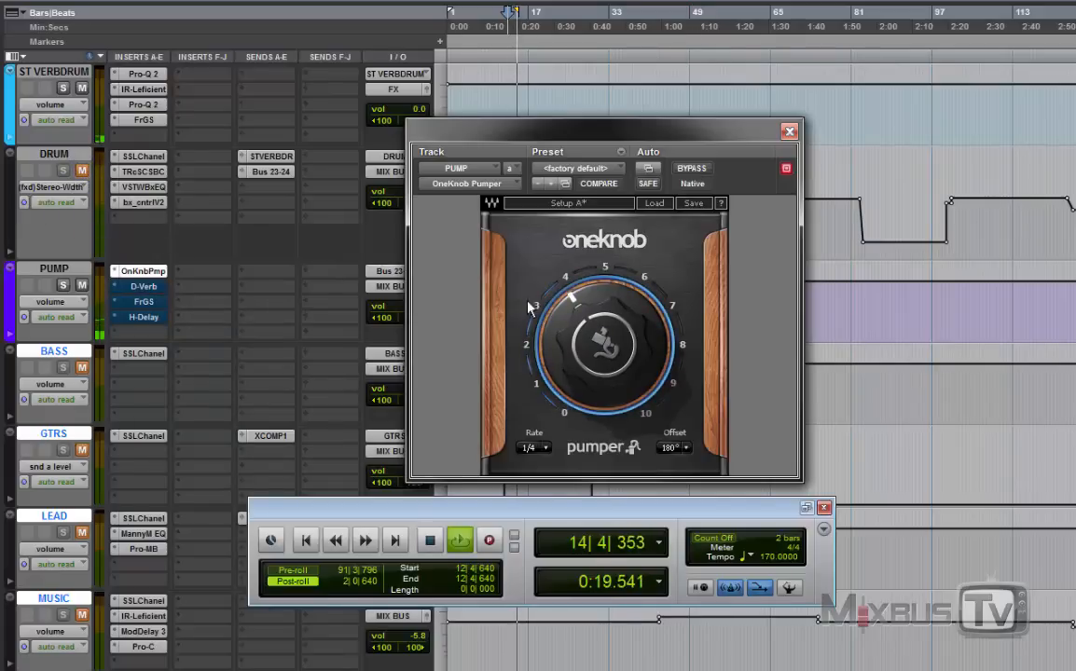
left_click_drag(571, 298, 634, 295)
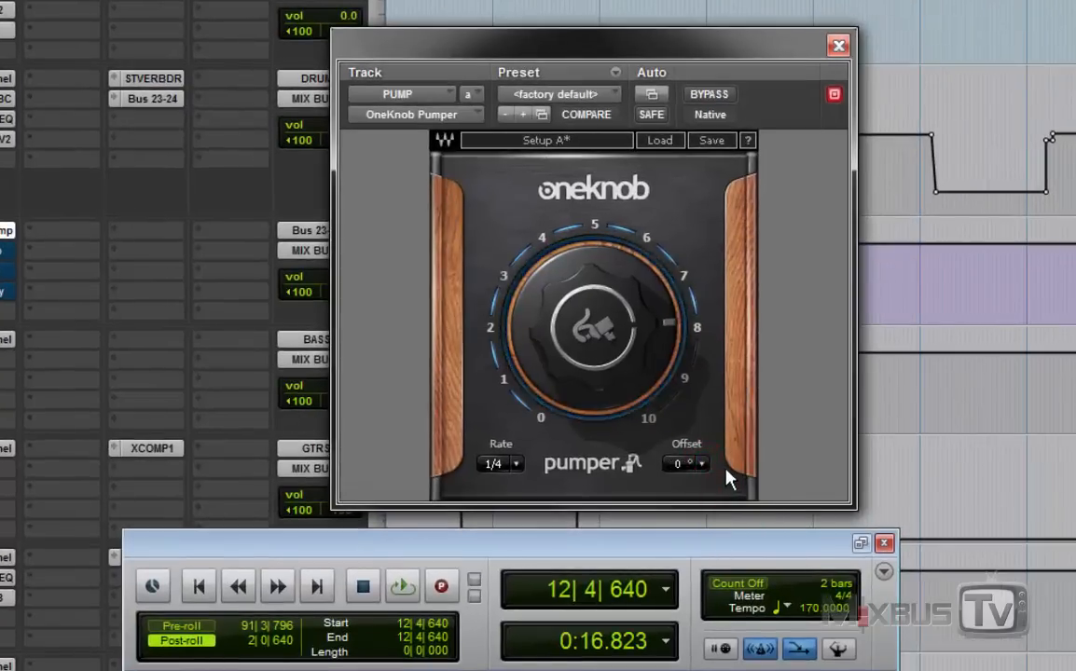
Audition a 90° offset, then set the Pumper offset to 180° and stop playback.
left_click(403, 585)
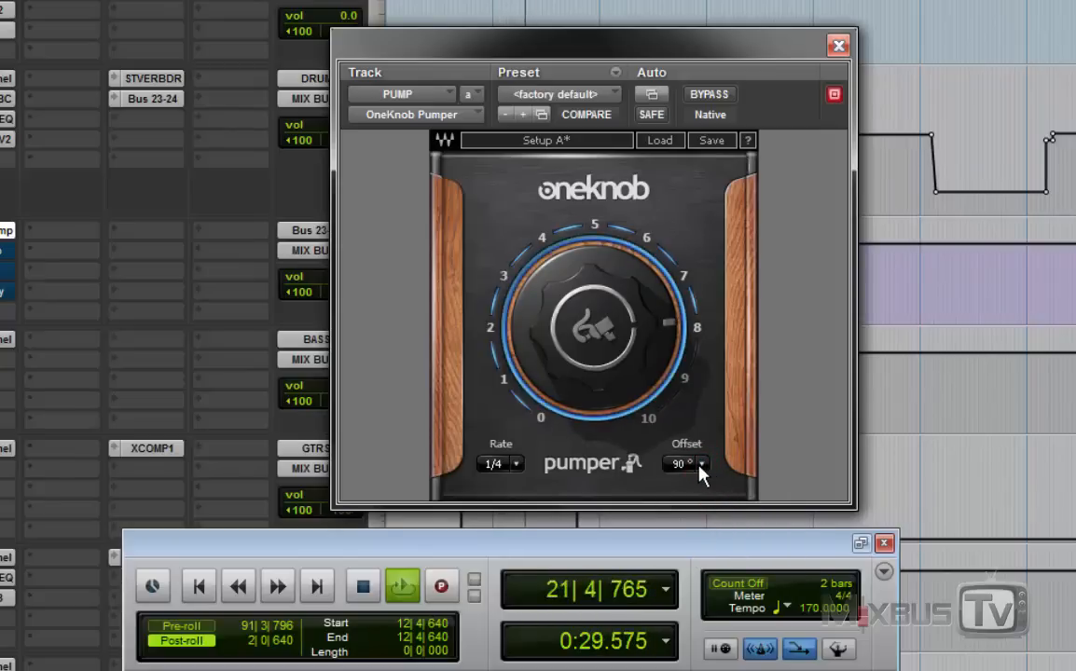
left_click(687, 463)
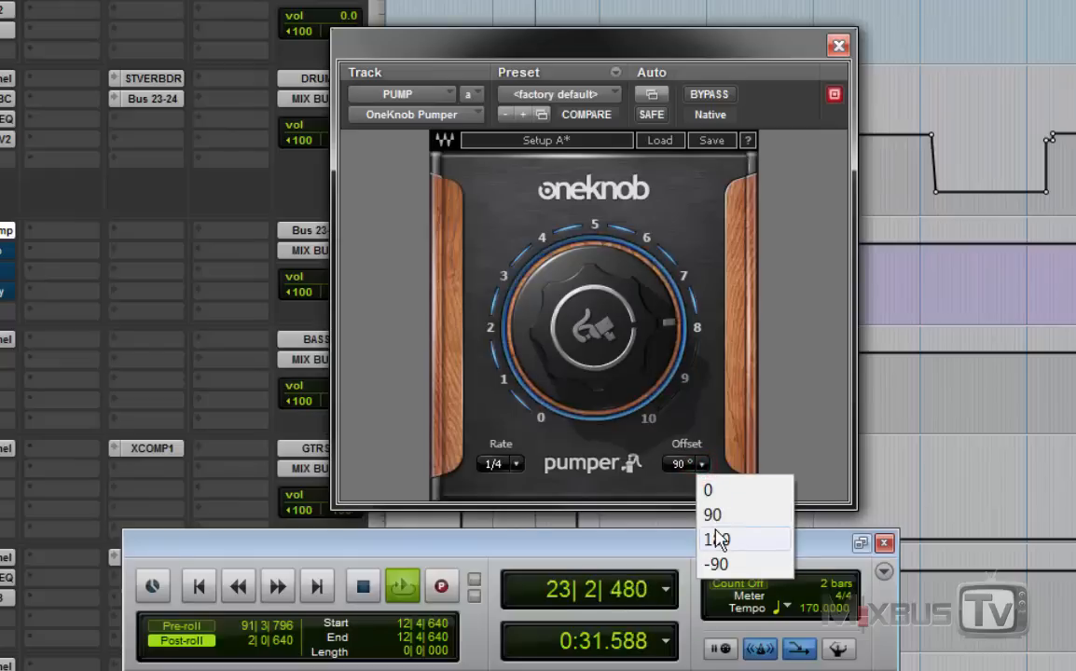
left_click(716, 539)
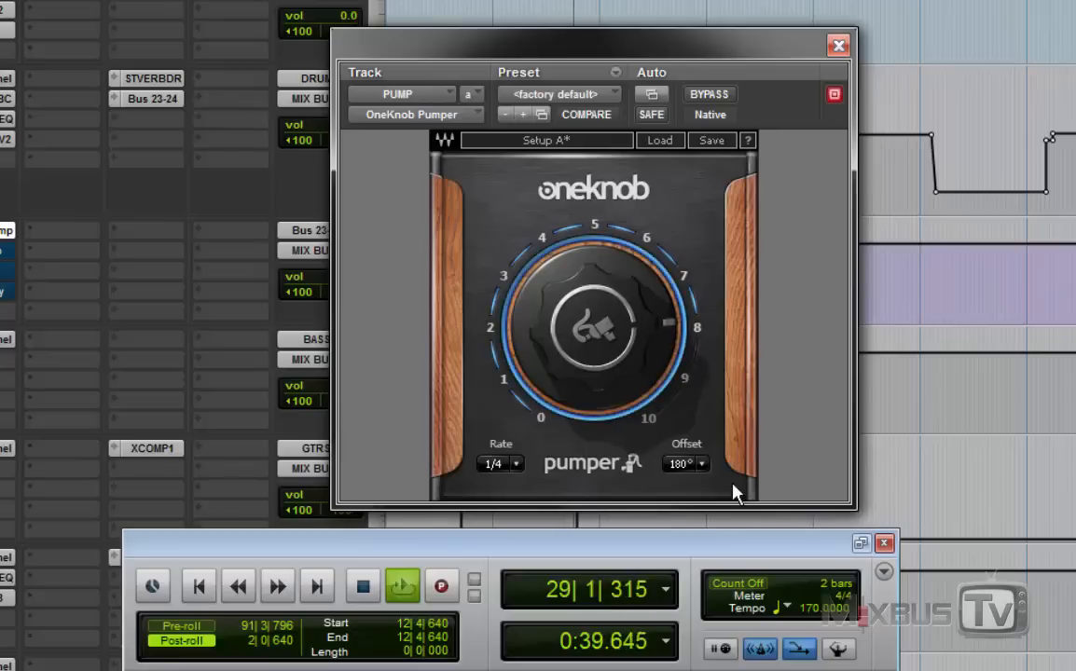
left_click(401, 585)
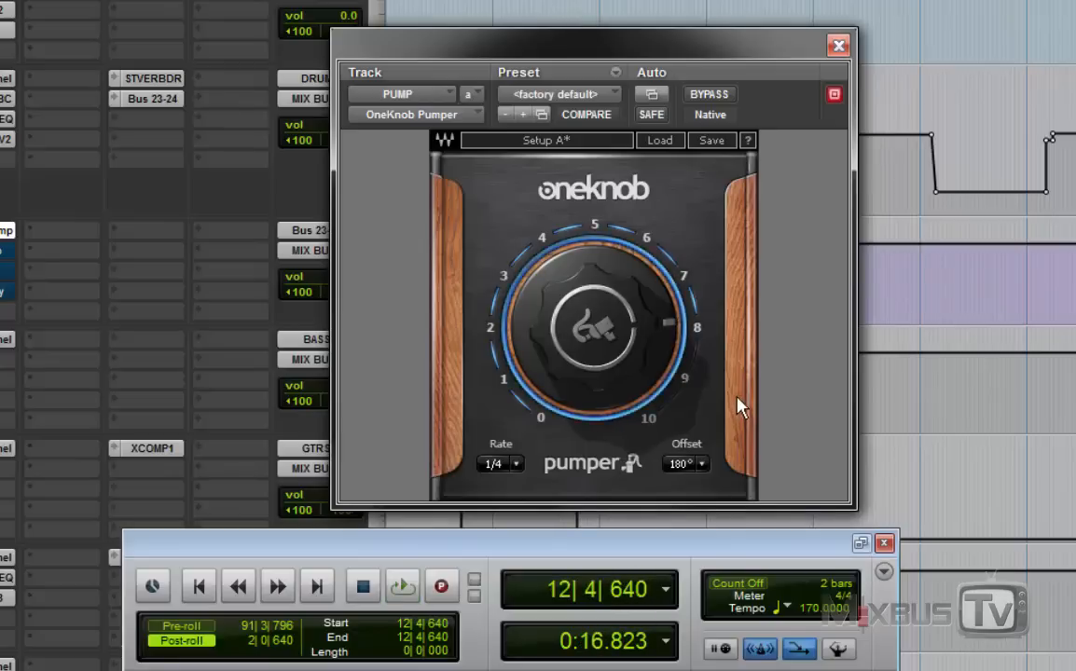
mouse_move(731, 444)
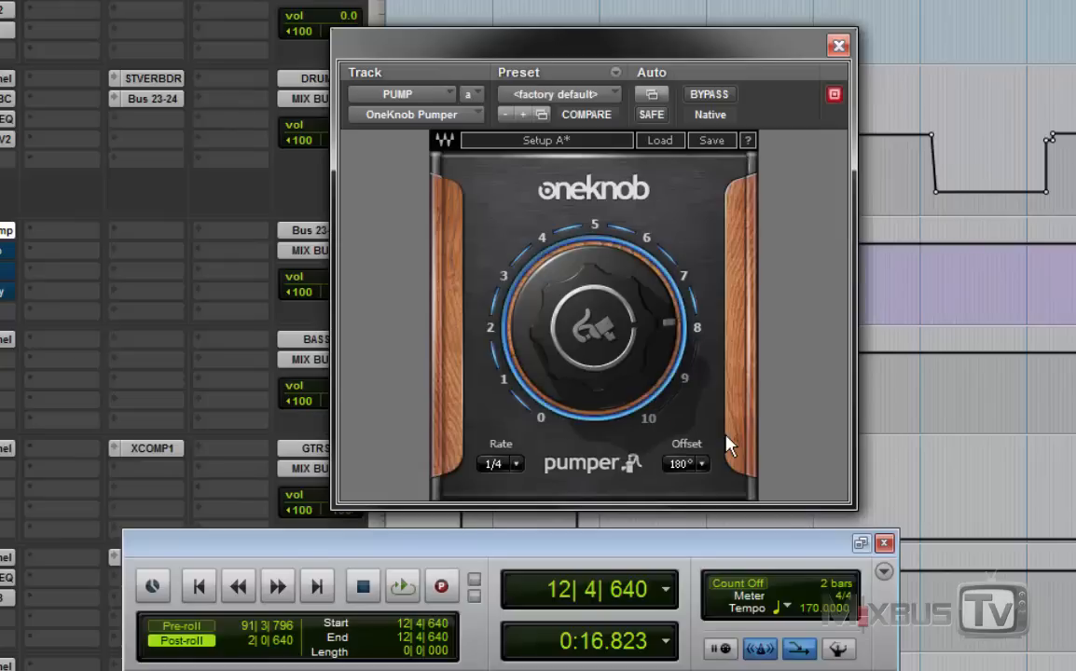
left_click(402, 586)
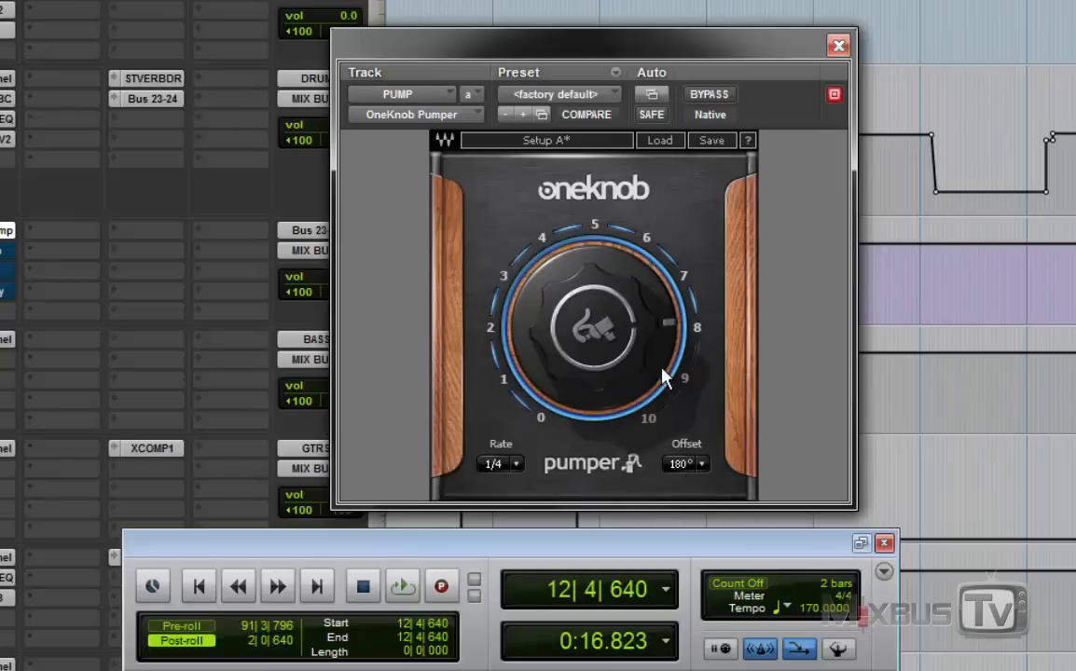
Raise the Pumper main knob and fine-tune it to roughly 6.3.
left_click_drag(668, 377, 612, 332)
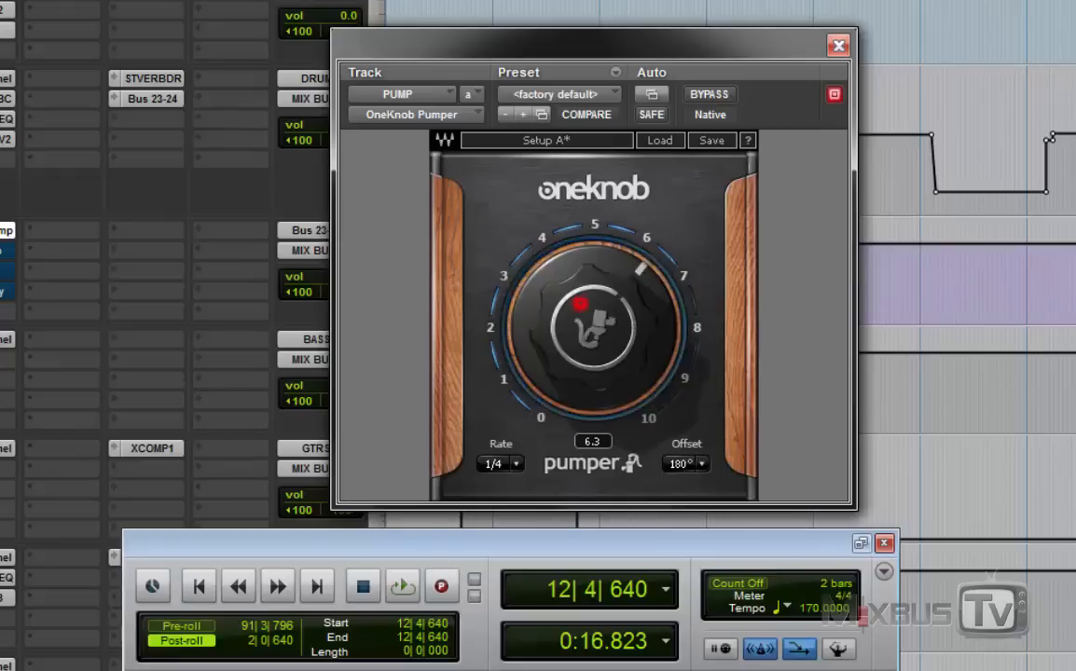
left_click_drag(593, 299, 585, 313)
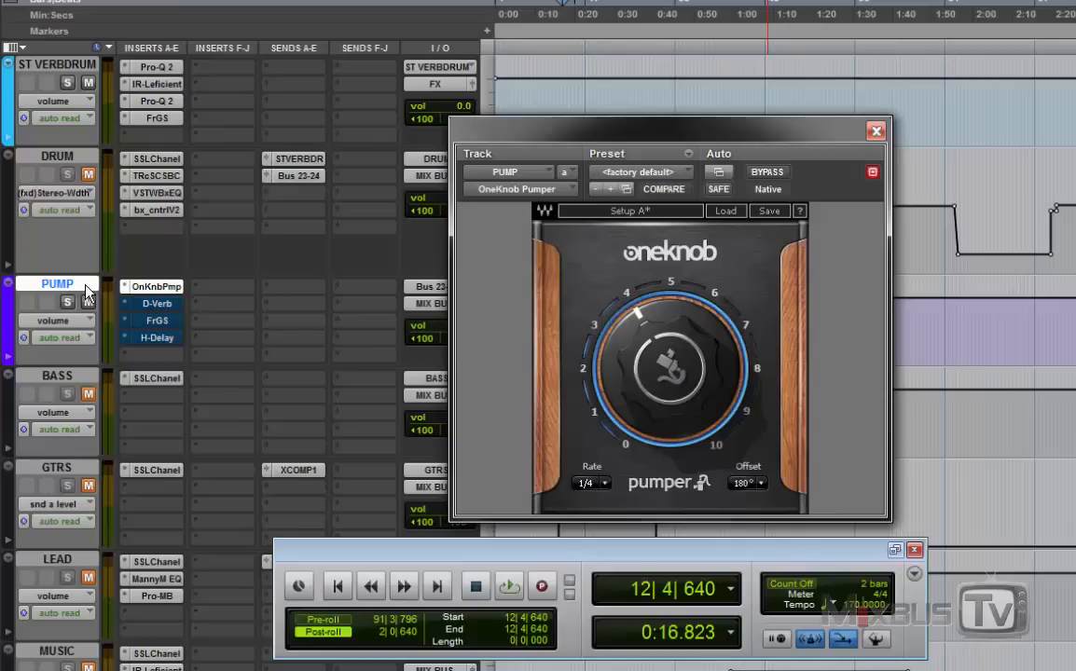
mouse_move(414, 349)
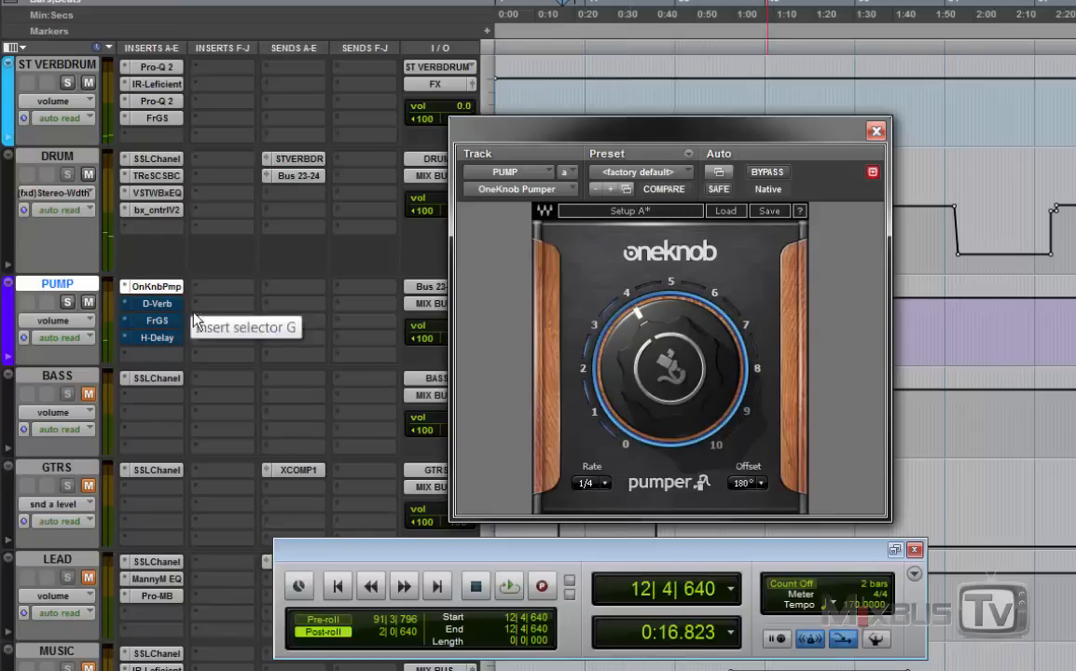
Sweep the PUMP track's Free-G gain from -28 dB and settle it around -6 dB.
left_click(156, 321)
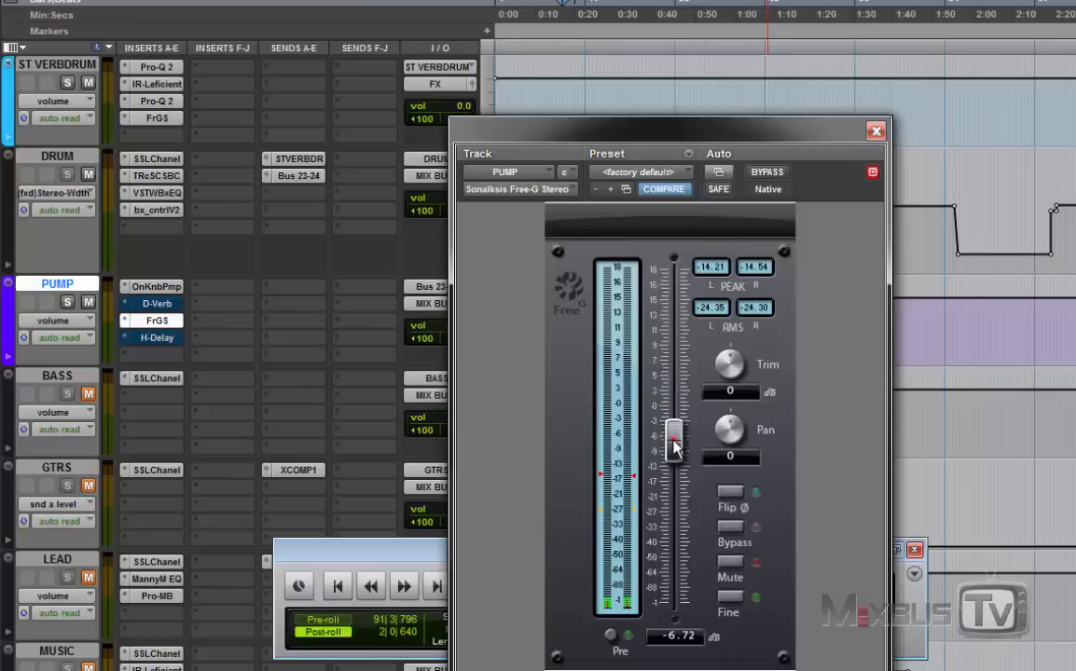
left_click_drag(675, 438, 675, 518)
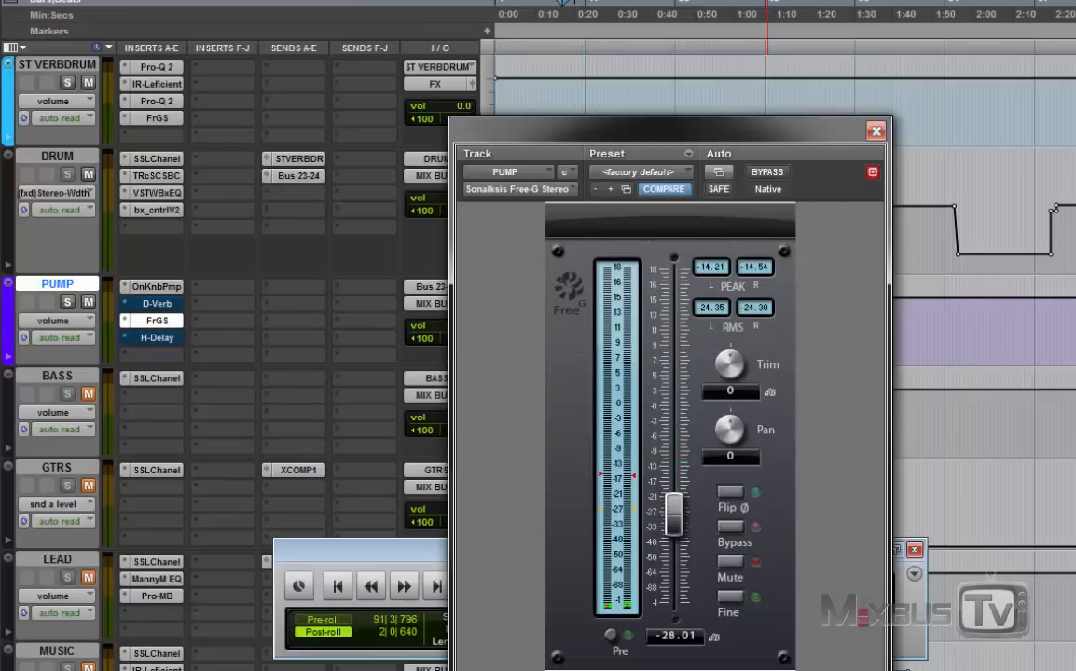
mouse_move(532, 377)
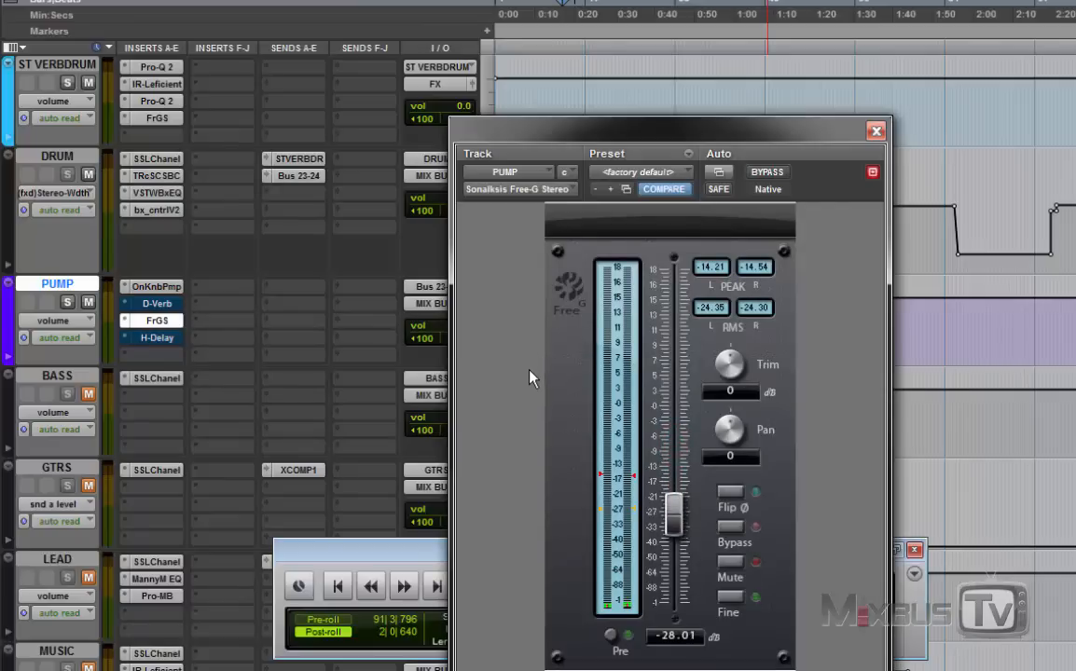
mouse_move(408, 250)
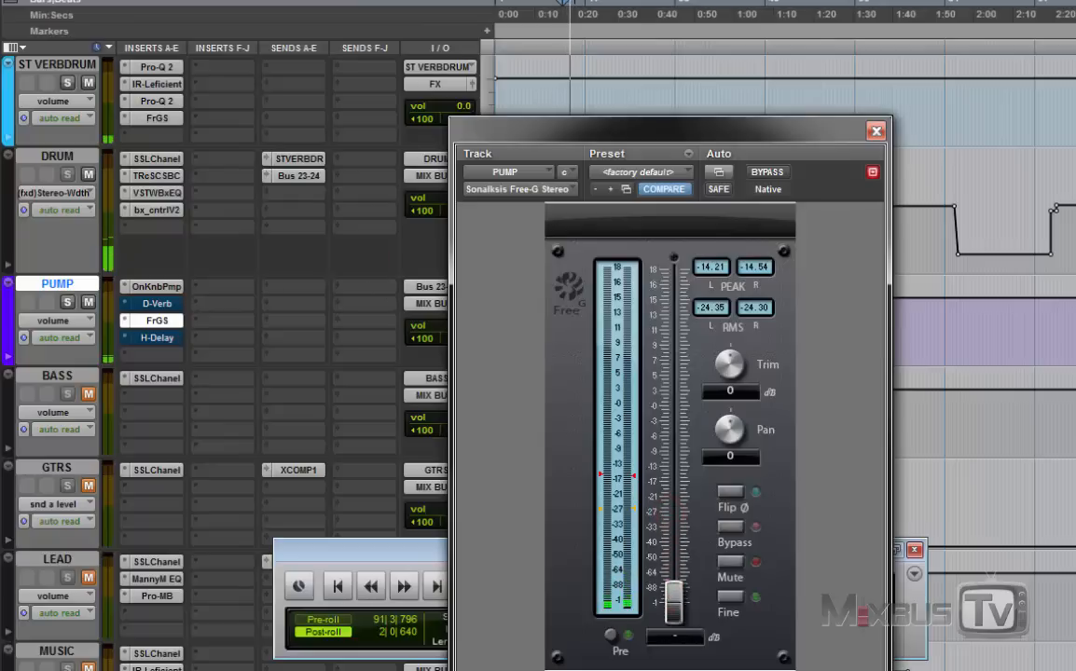
left_click_drag(673, 593, 674, 541)
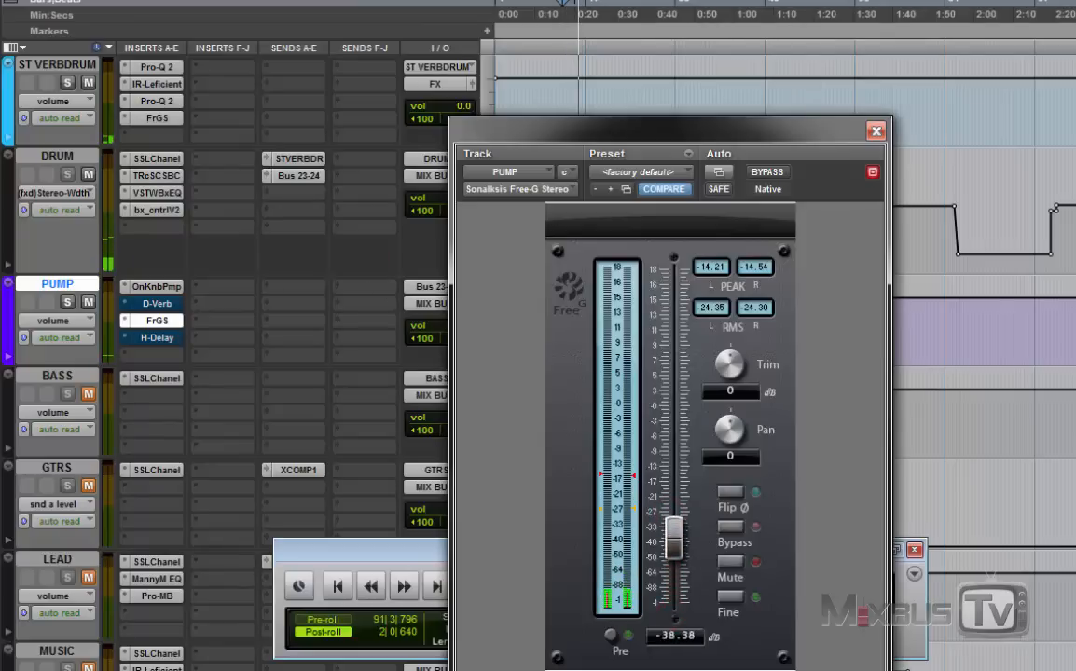
left_click_drag(676, 537, 675, 457)
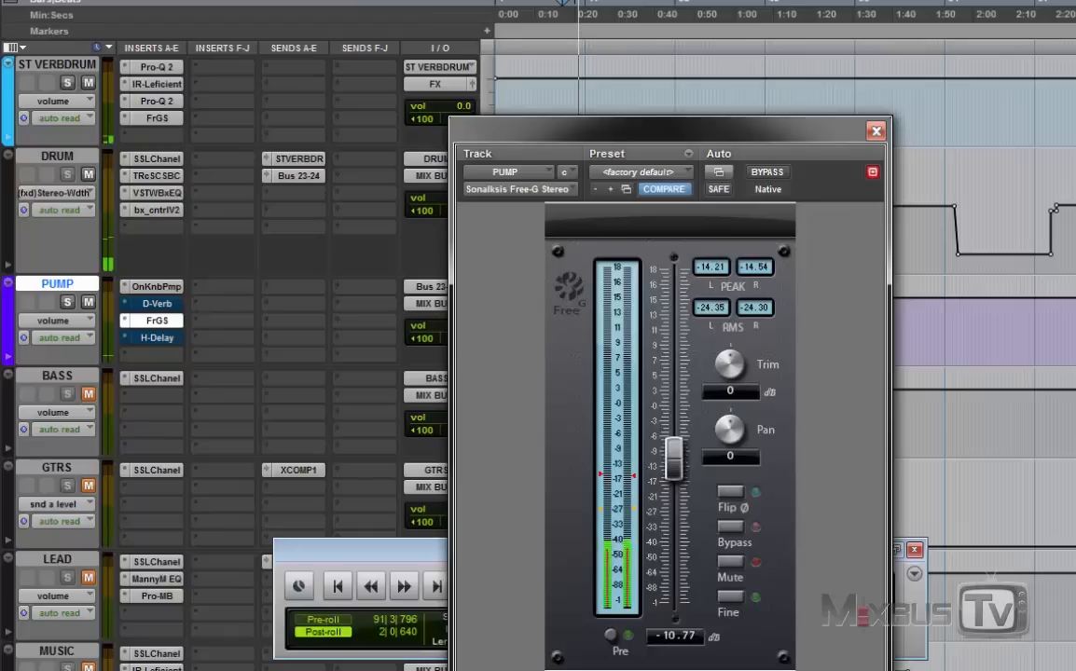
left_click_drag(676, 457, 675, 446)
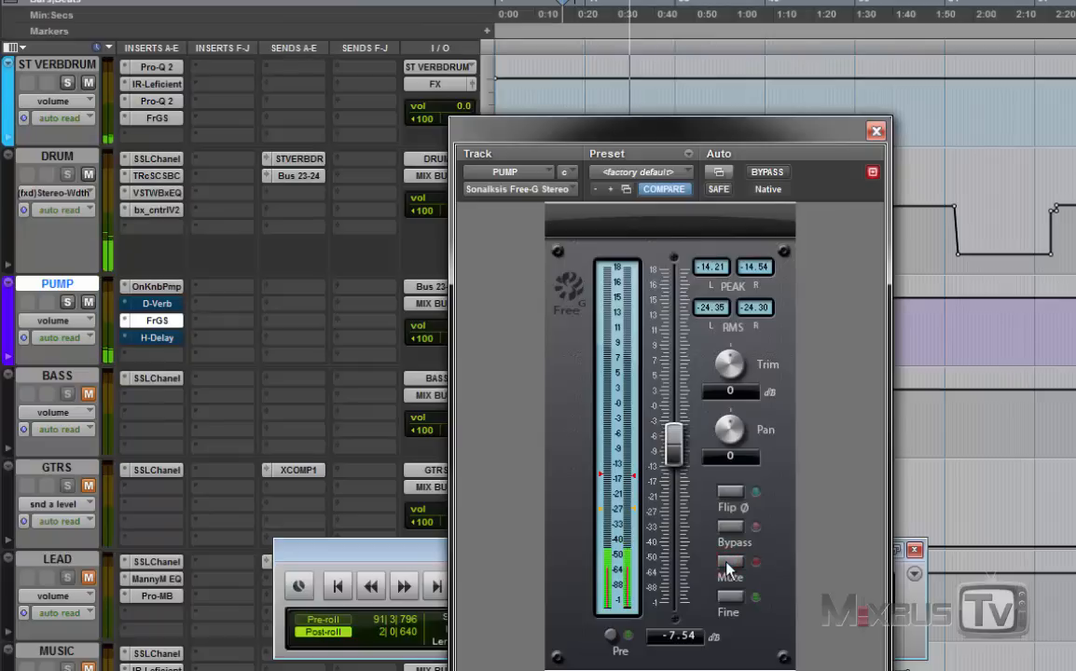
left_click_drag(673, 444, 673, 448)
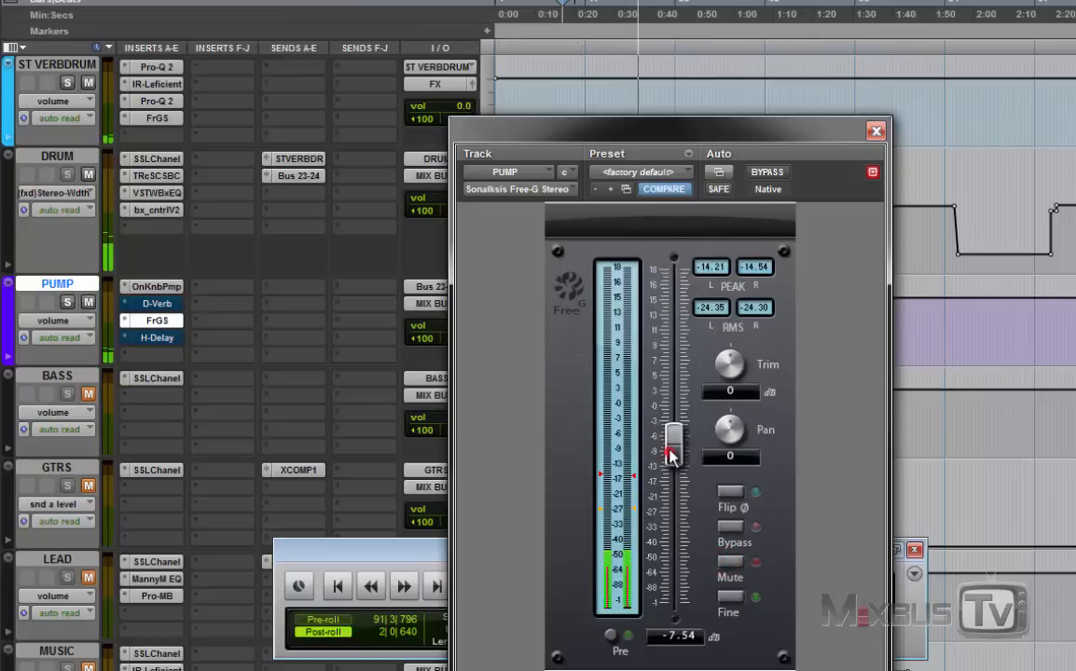
left_click_drag(672, 453, 675, 433)
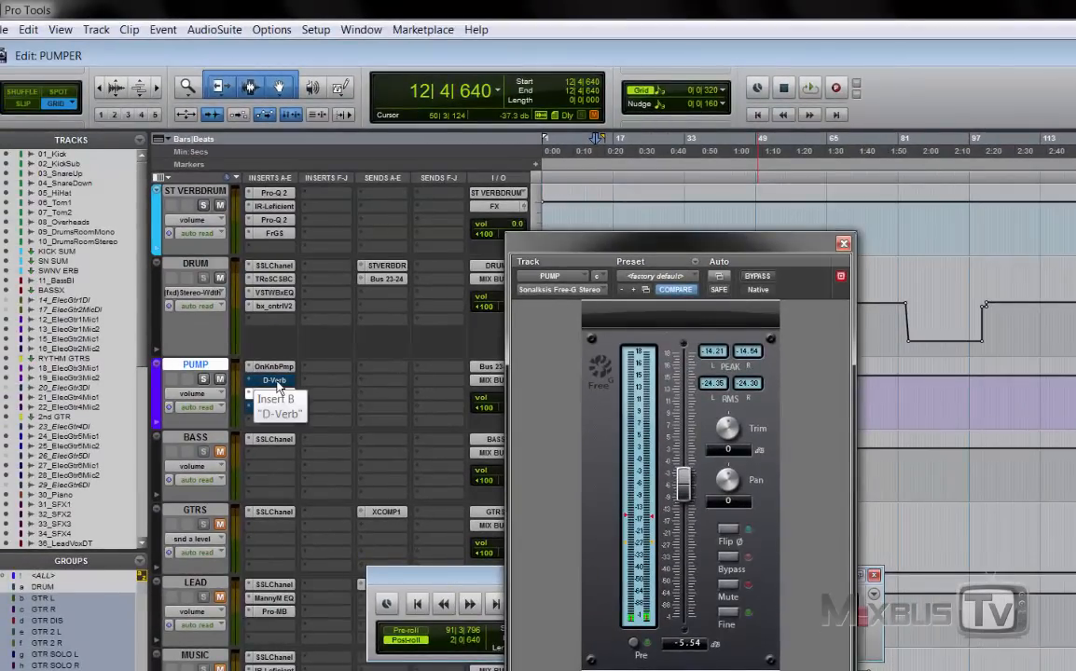
Show the PUMP track's D-Verb, toggle its bypass to compare, and leave it active at 542 ms decay.
left_click(275, 381)
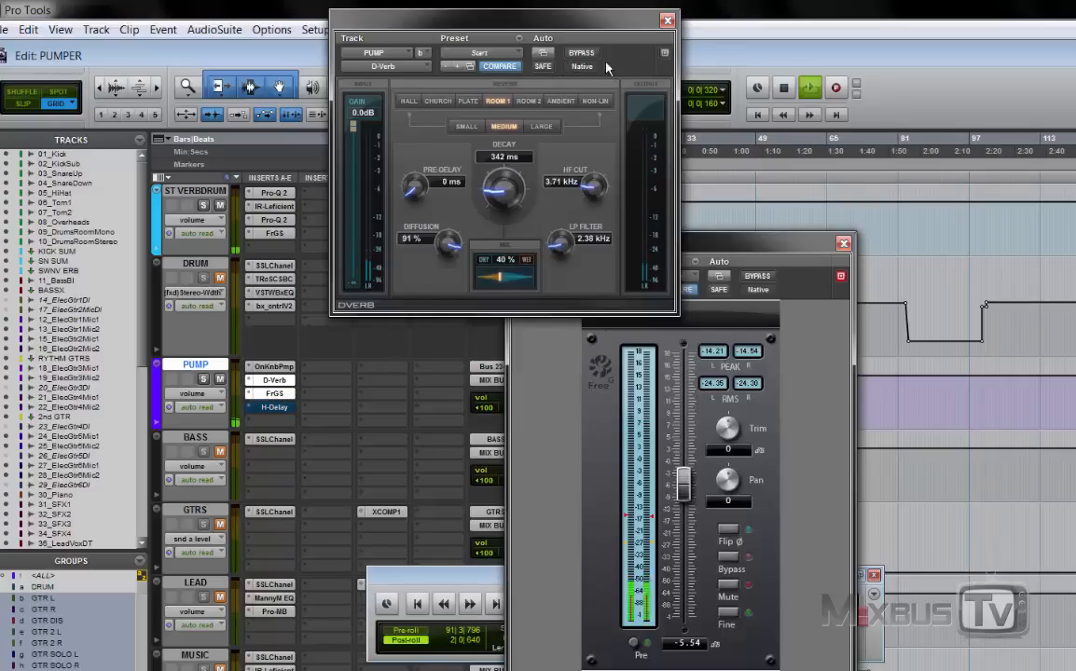
mouse_move(611, 69)
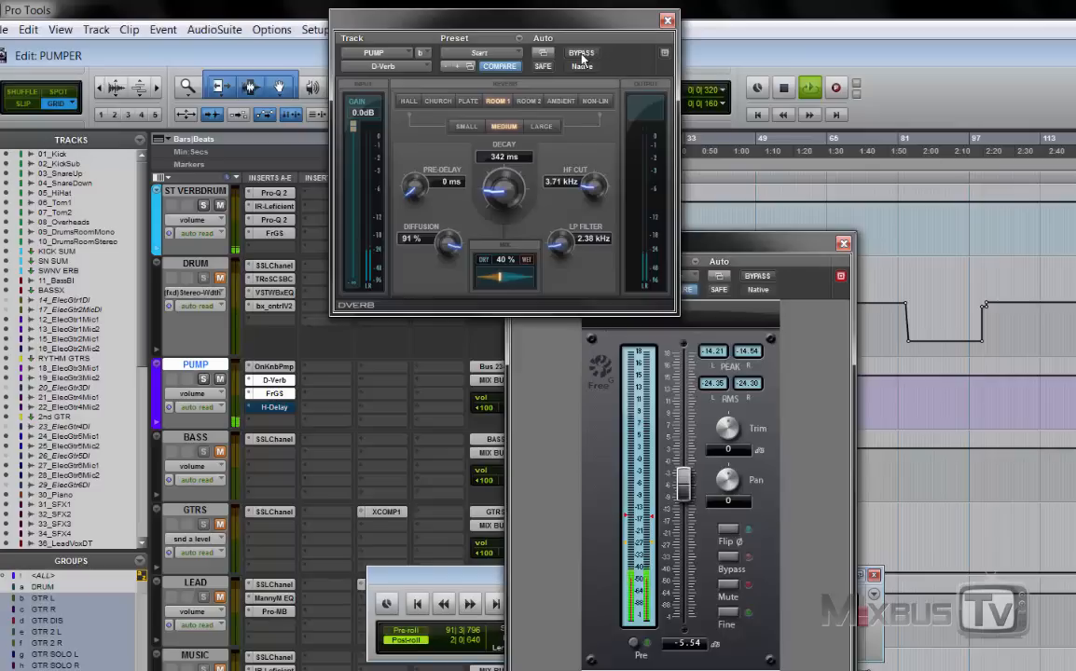
mouse_move(581, 53)
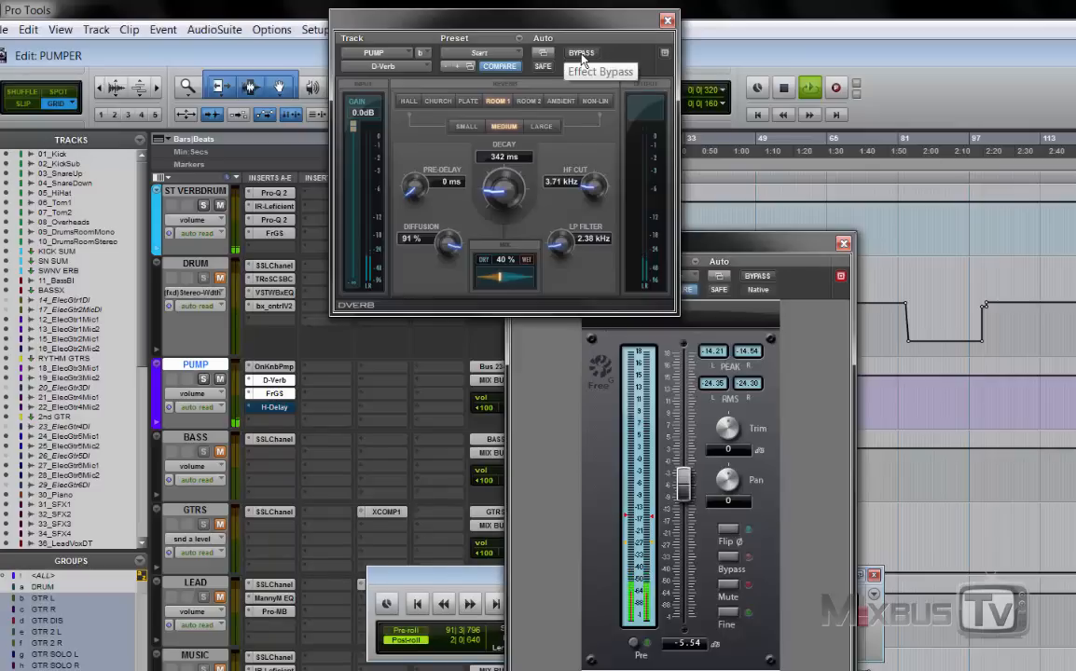
left_click(582, 52)
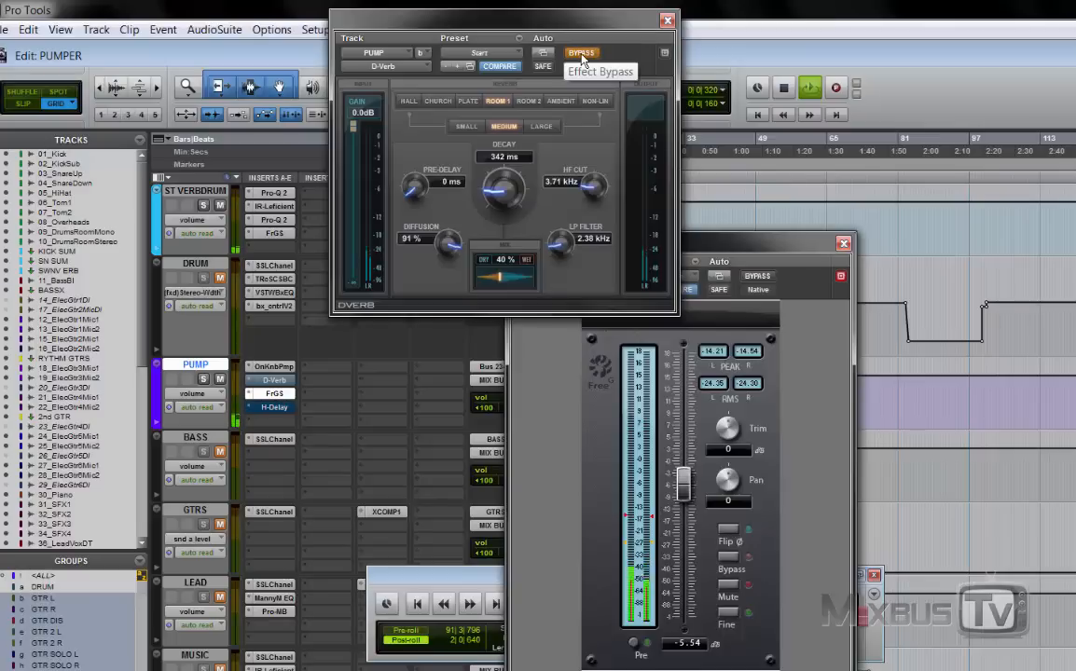
left_click(582, 52)
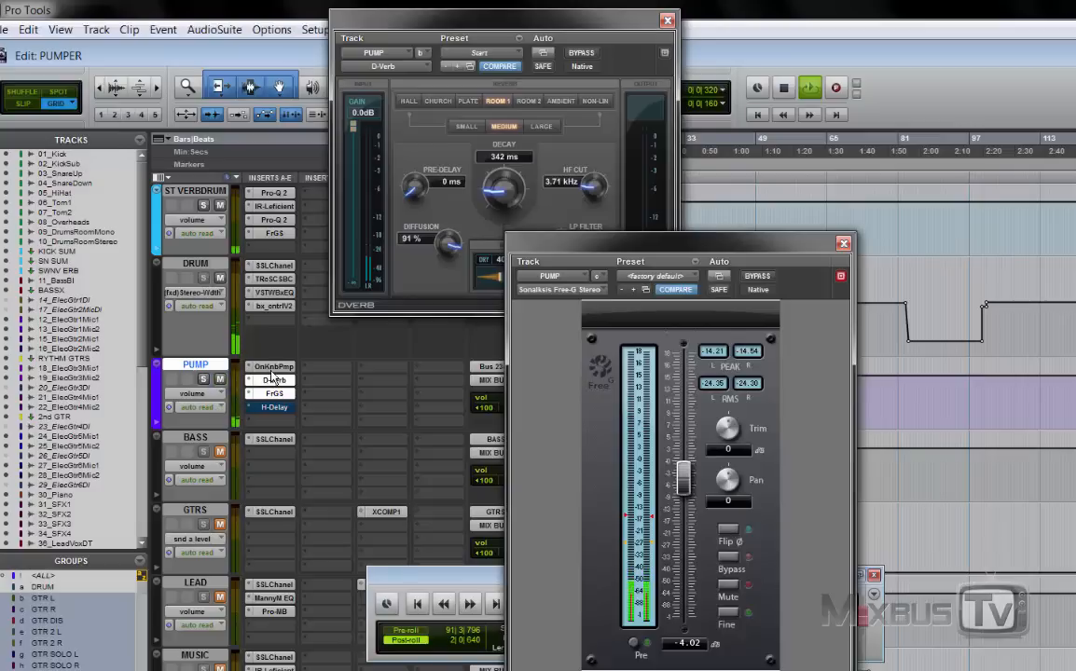
Reopen the OneKnob Pumper window on the PUMP track beside the D-Verb.
left_click(273, 366)
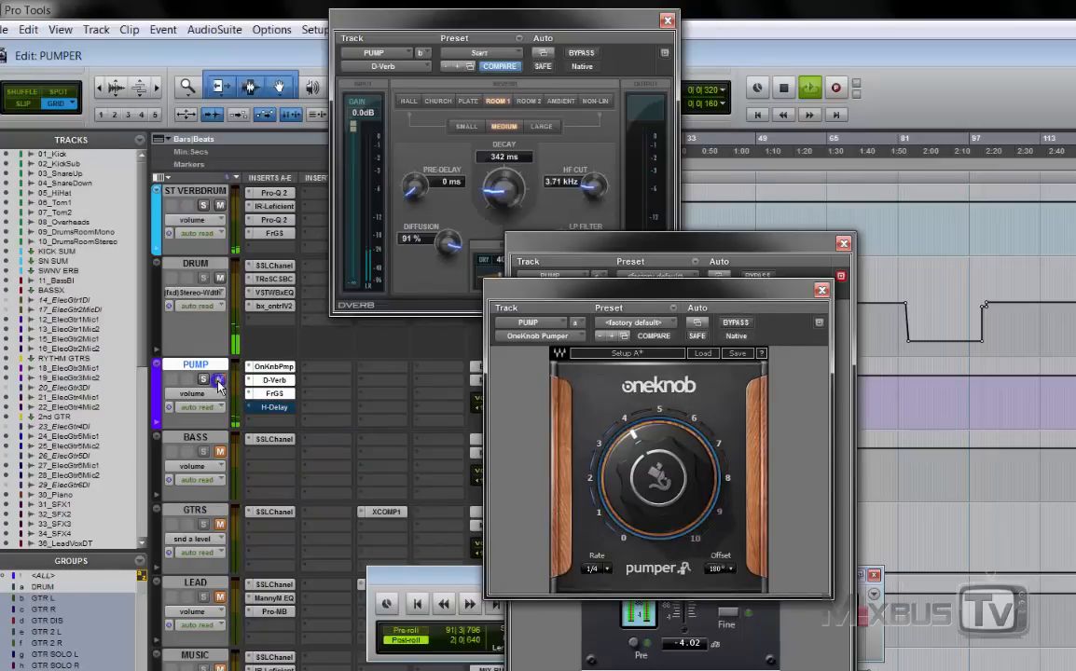
mouse_move(220, 384)
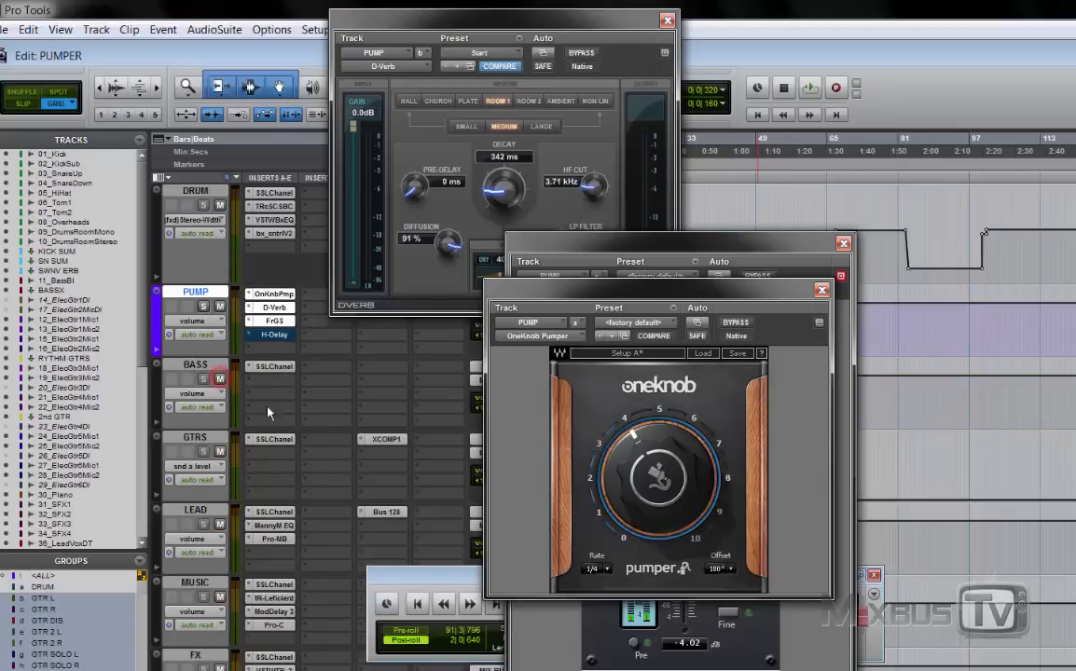
scroll("down", 3)
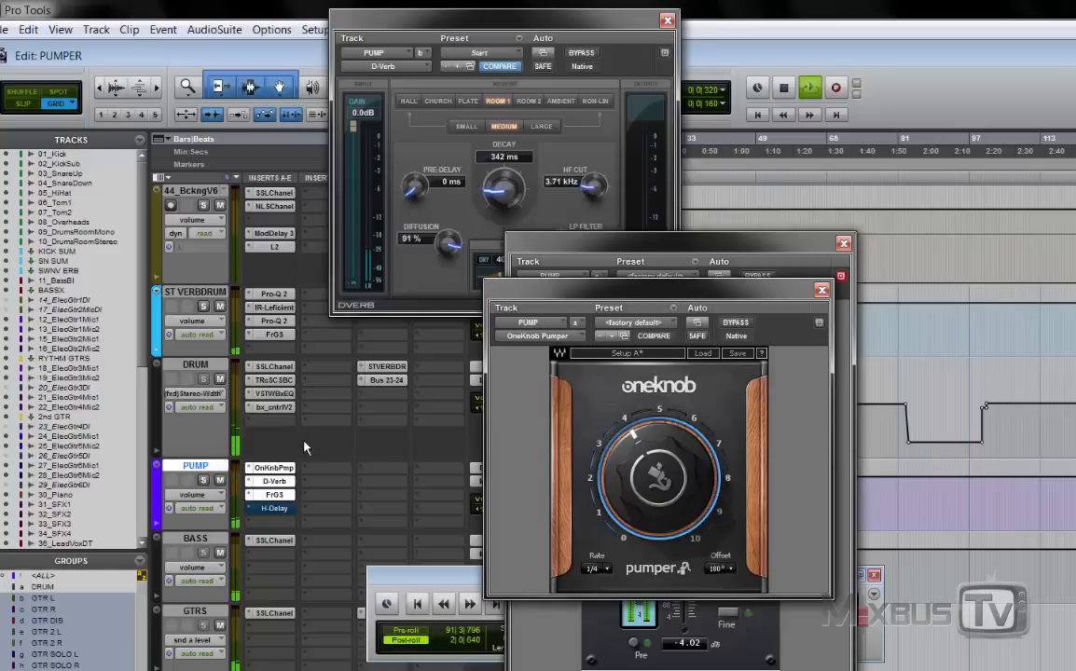
mouse_move(295, 453)
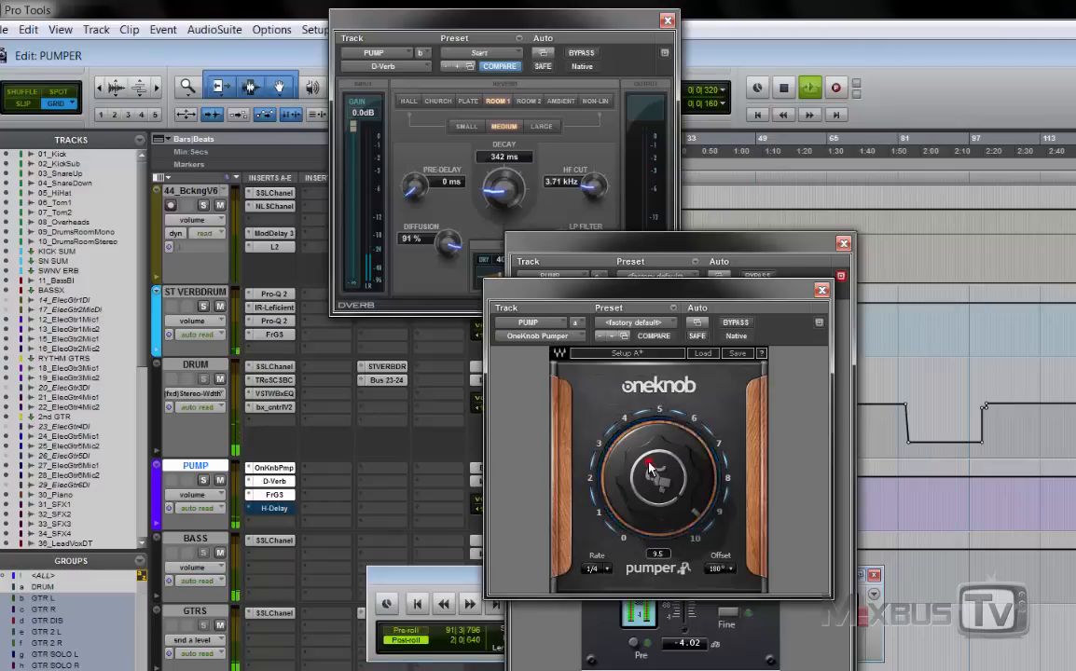
Adjust the Pumper main knob to set the drum pumping depth.
left_click_drag(652, 470, 635, 432)
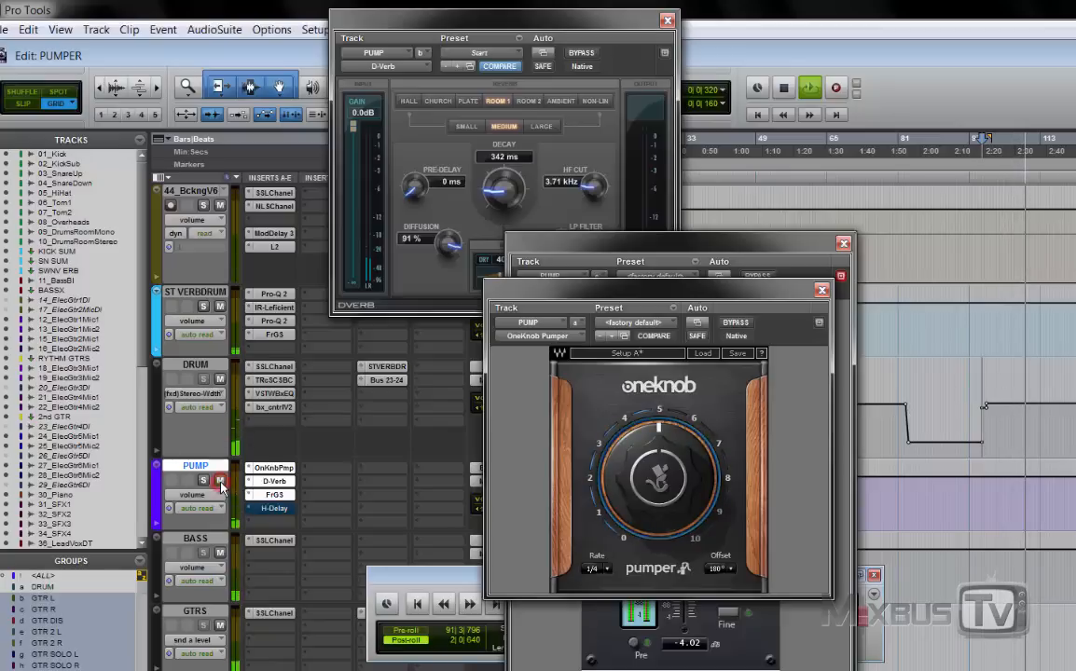
mouse_move(338, 445)
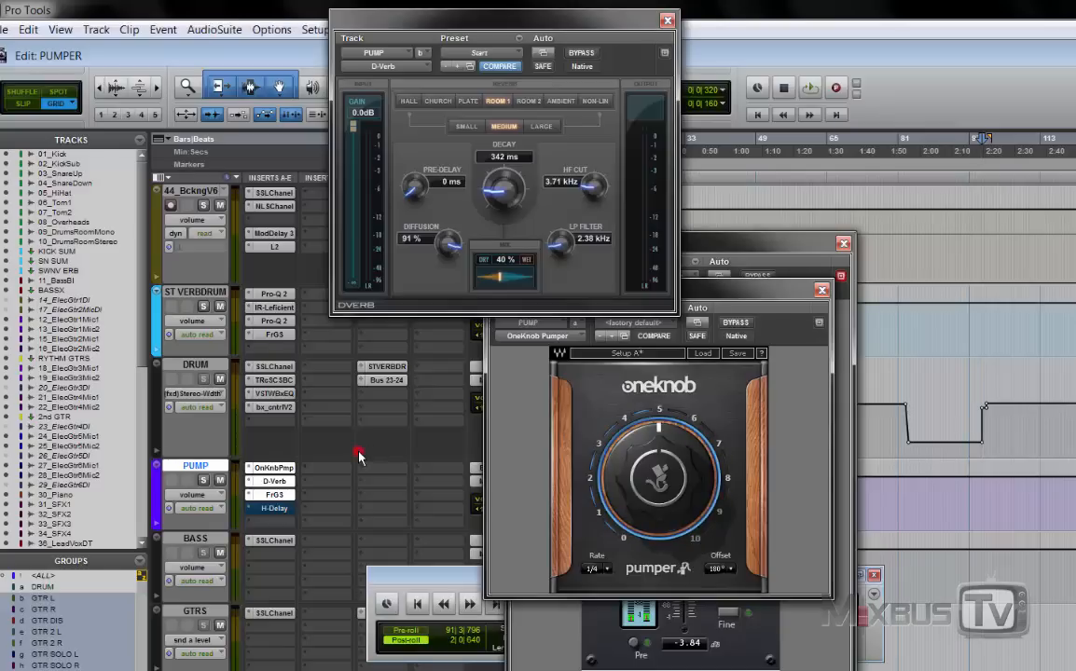
Close the Free-G and D-Verb windows to clear the edit window.
right_click(273, 466)
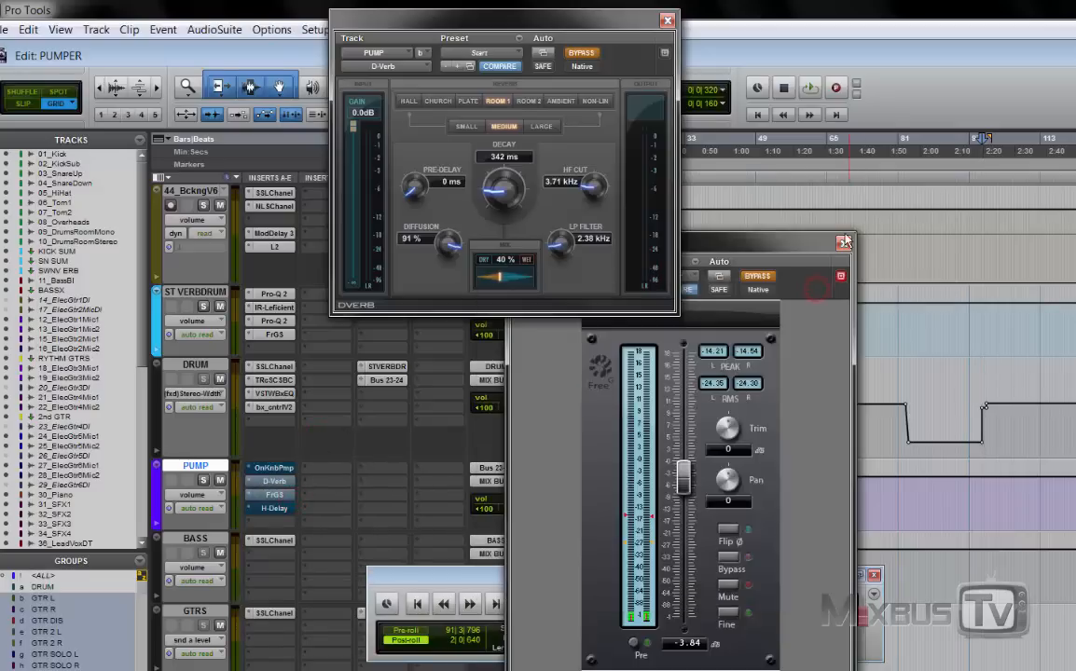
left_click(841, 241)
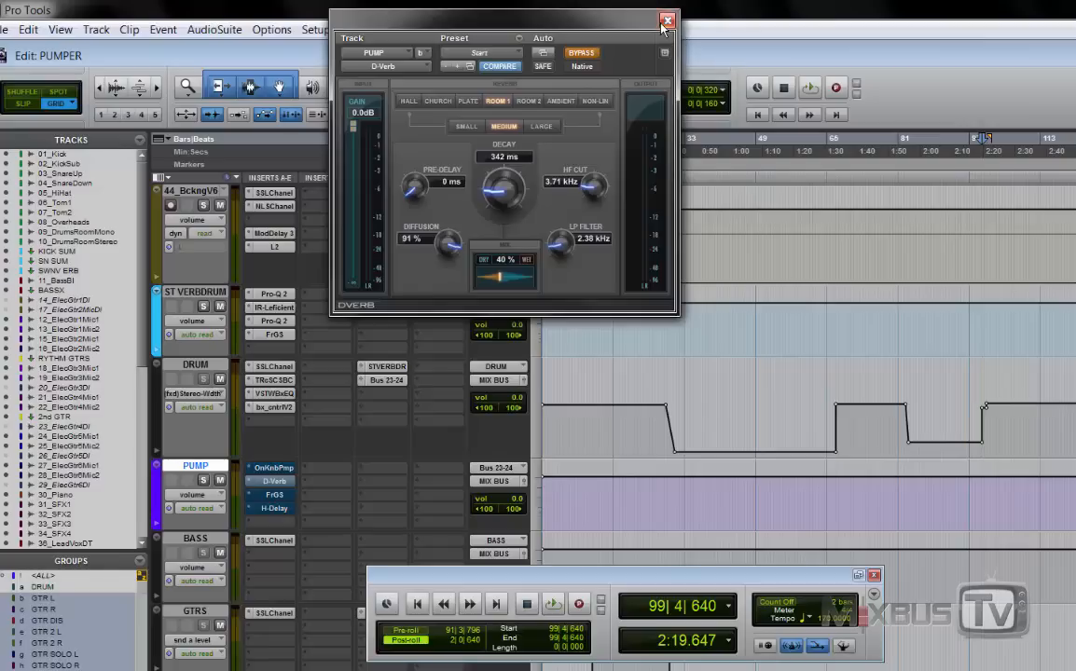
left_click(668, 19)
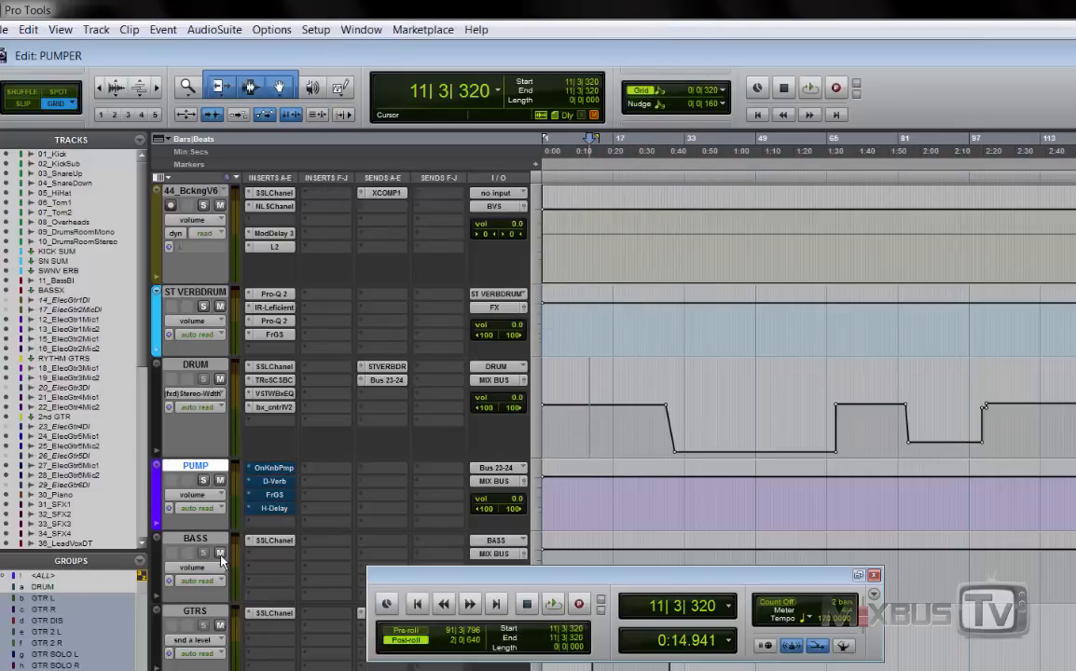
Show the PUMP bus H-Delay window with its 170 BPM tempo-synced delay.
left_click(221, 552)
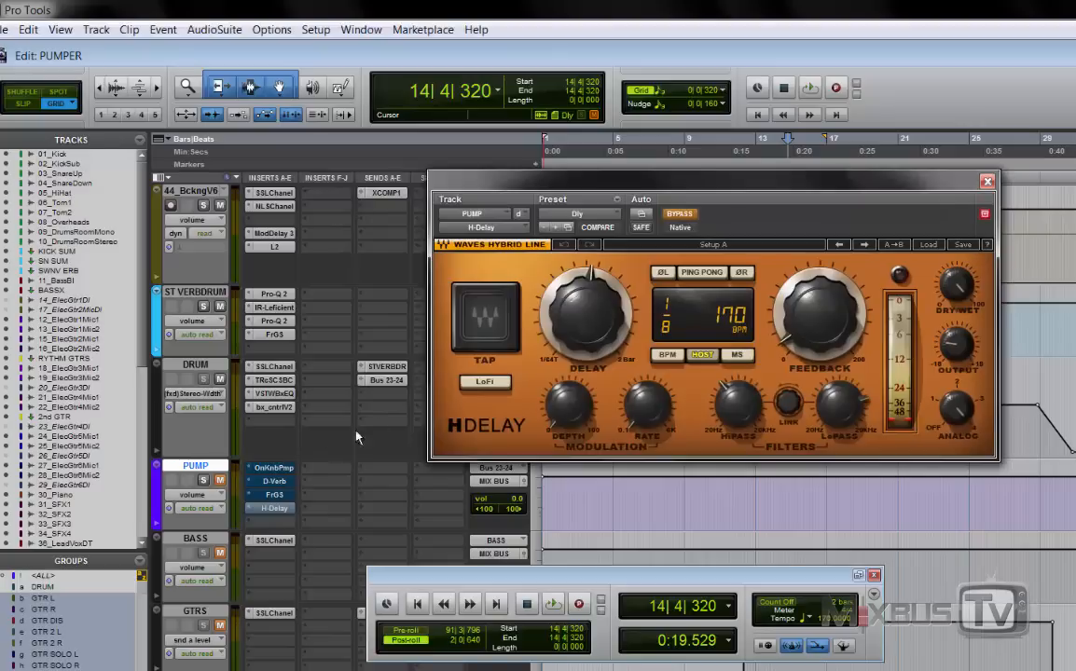
left_click_drag(708, 198, 687, 231)
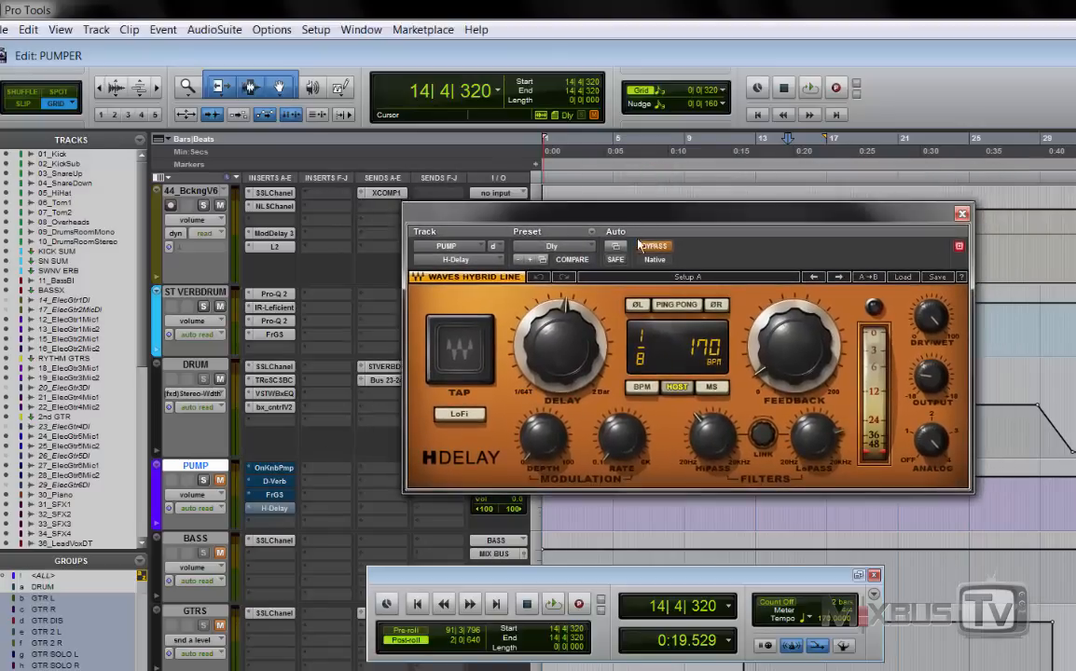
left_click(652, 246)
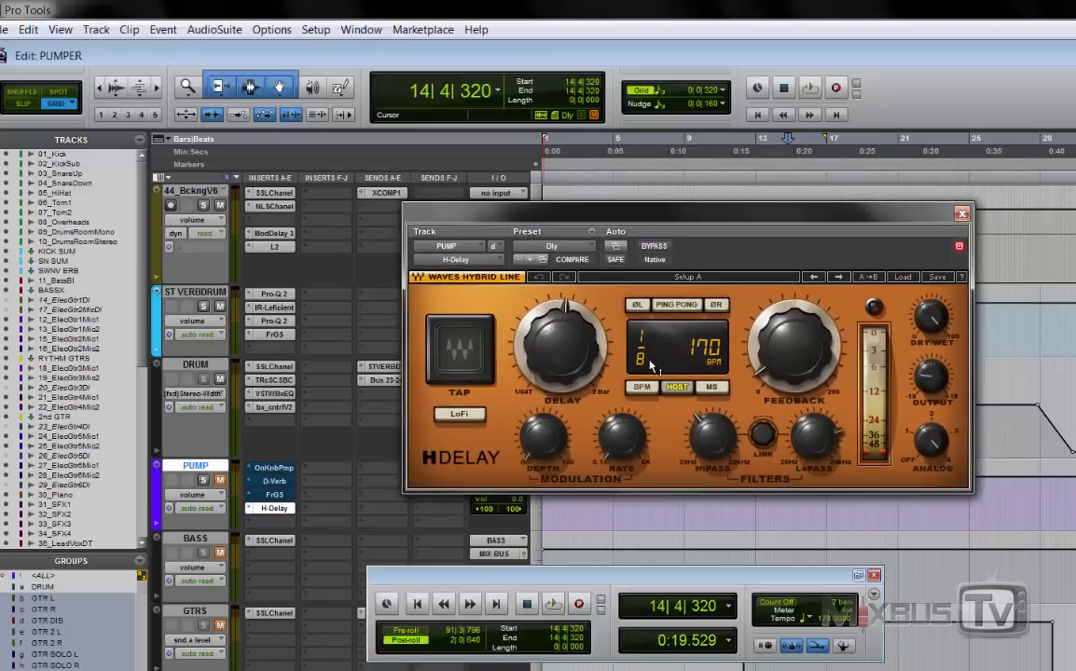
mouse_move(447, 440)
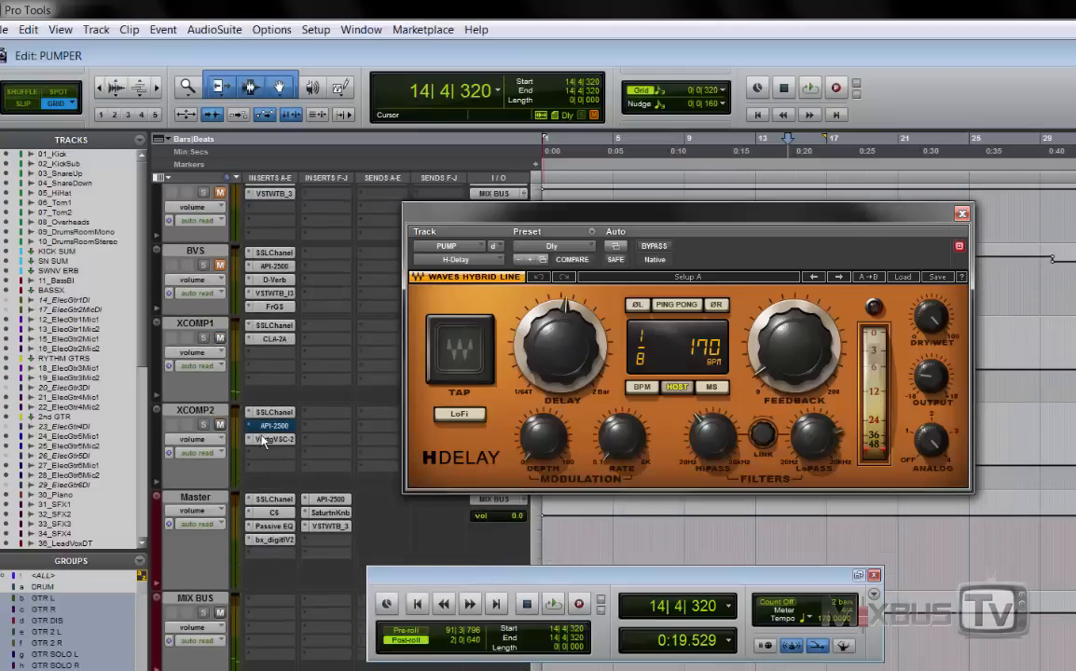
left_click(220, 340)
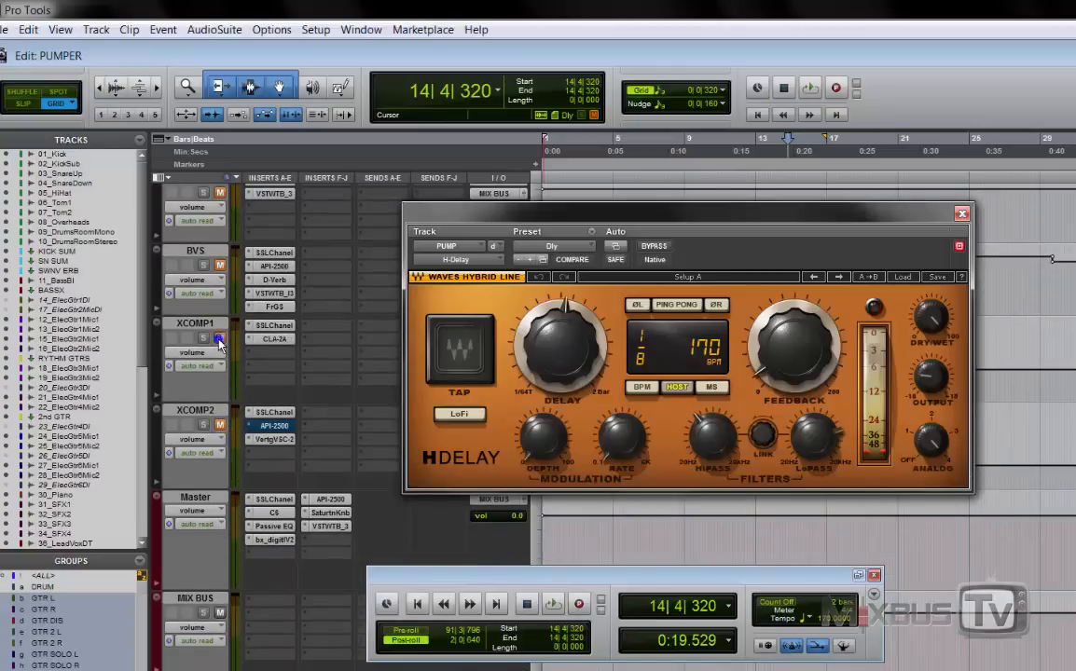
left_click(552, 604)
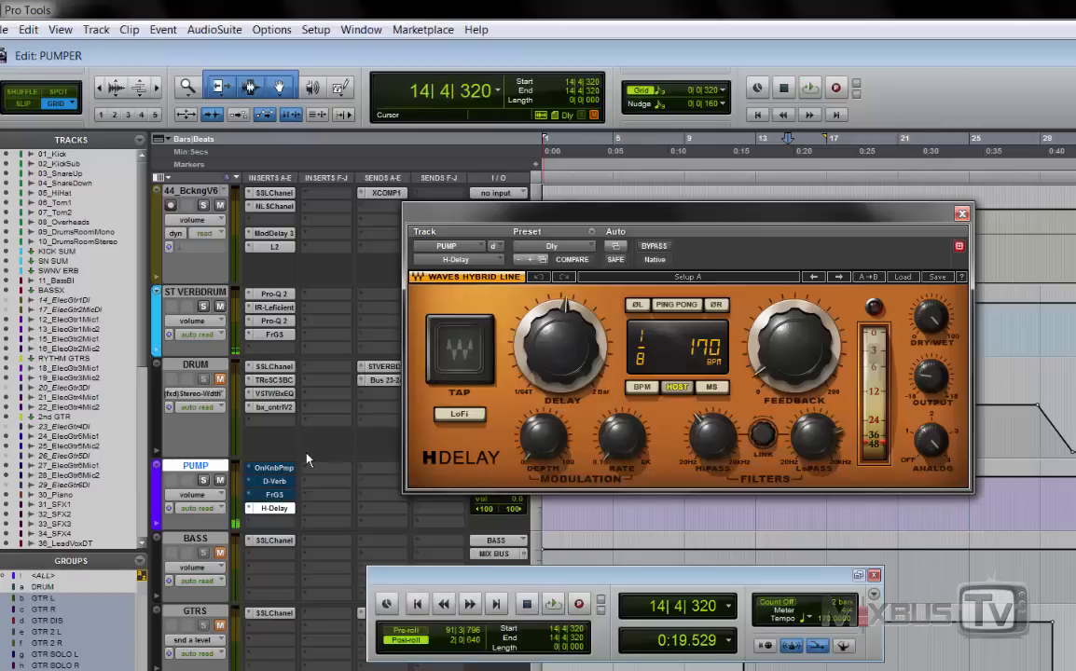
mouse_move(313, 453)
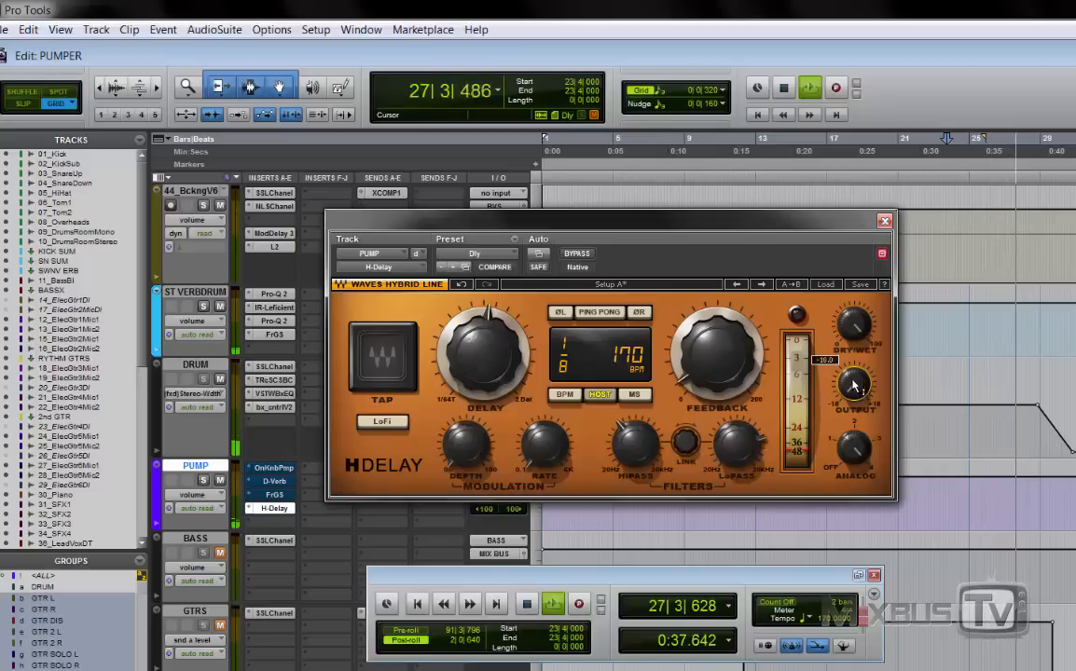
left_click(552, 604)
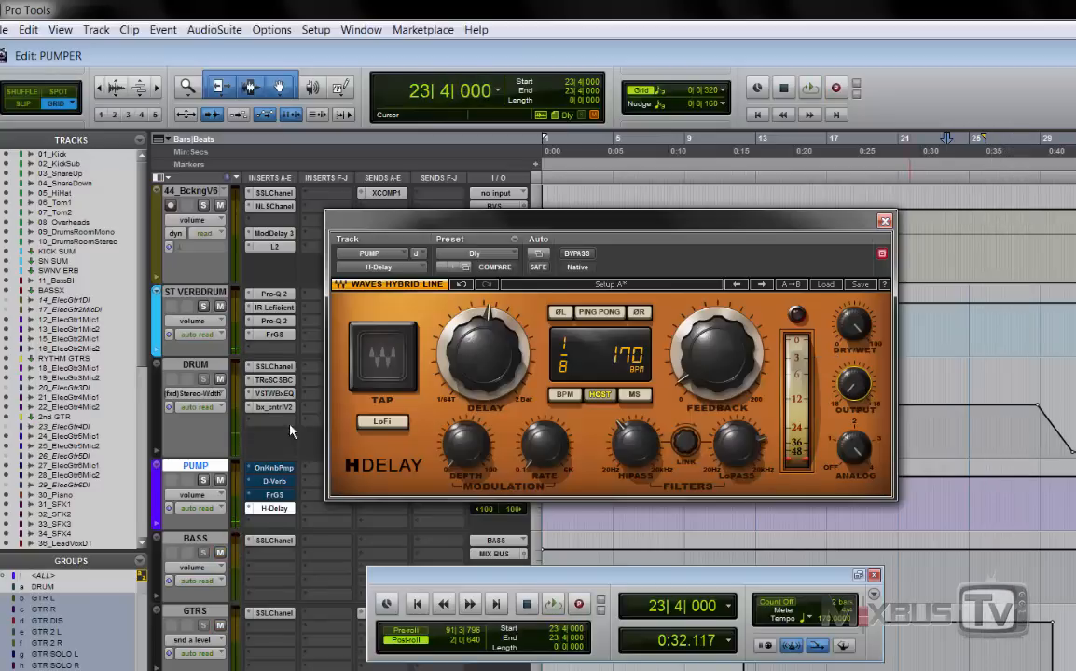
scroll("down", 3)
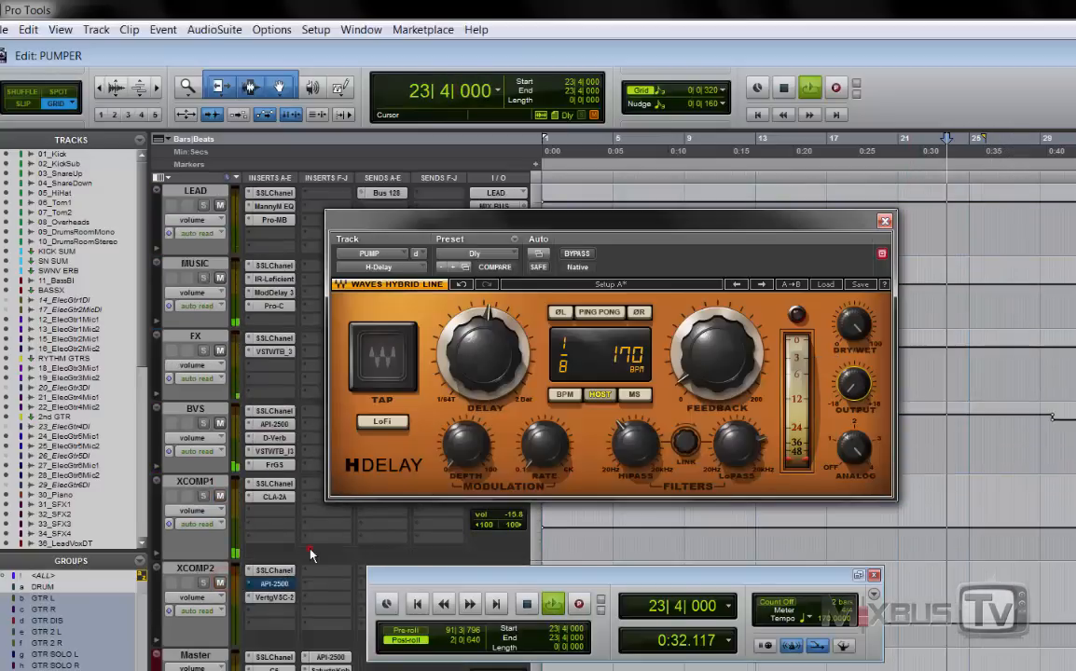
left_click(552, 604)
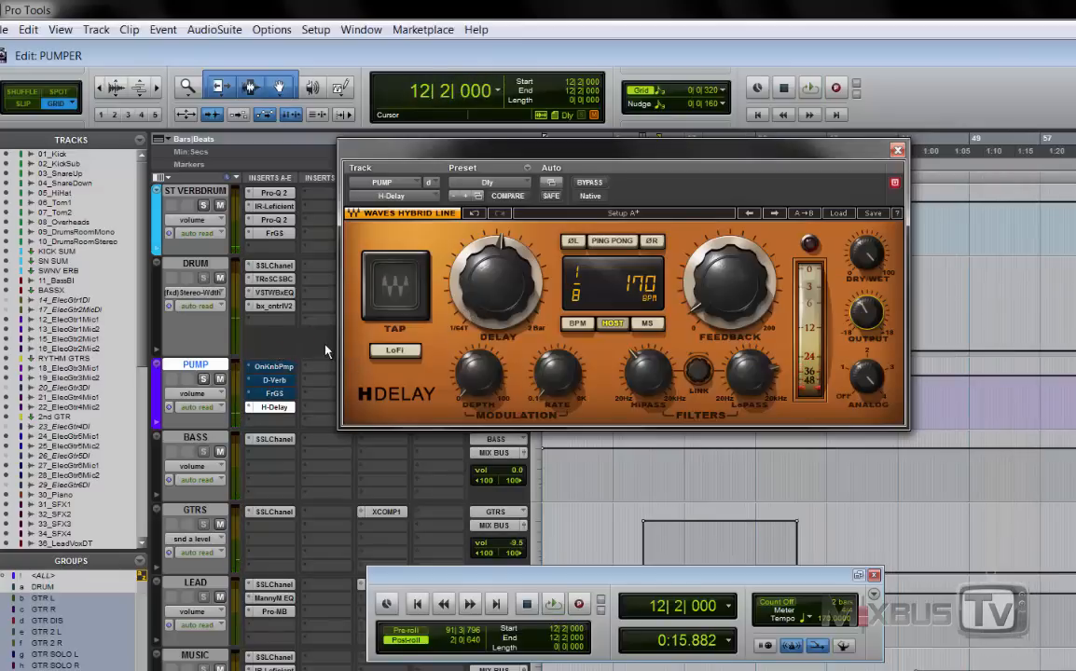
mouse_move(301, 351)
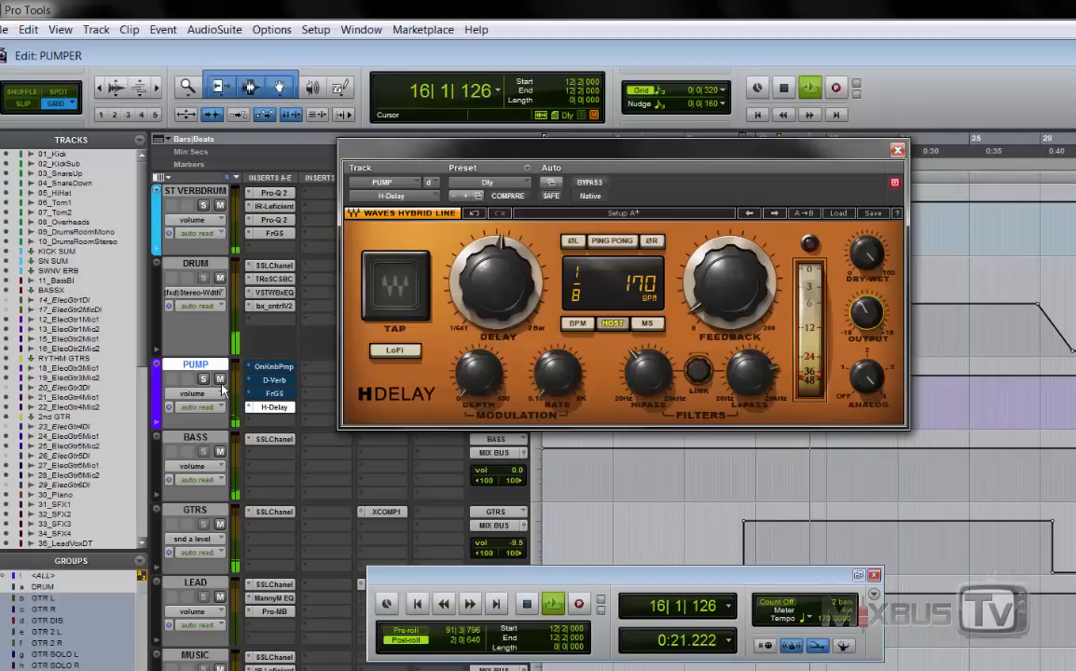
left_click(220, 380)
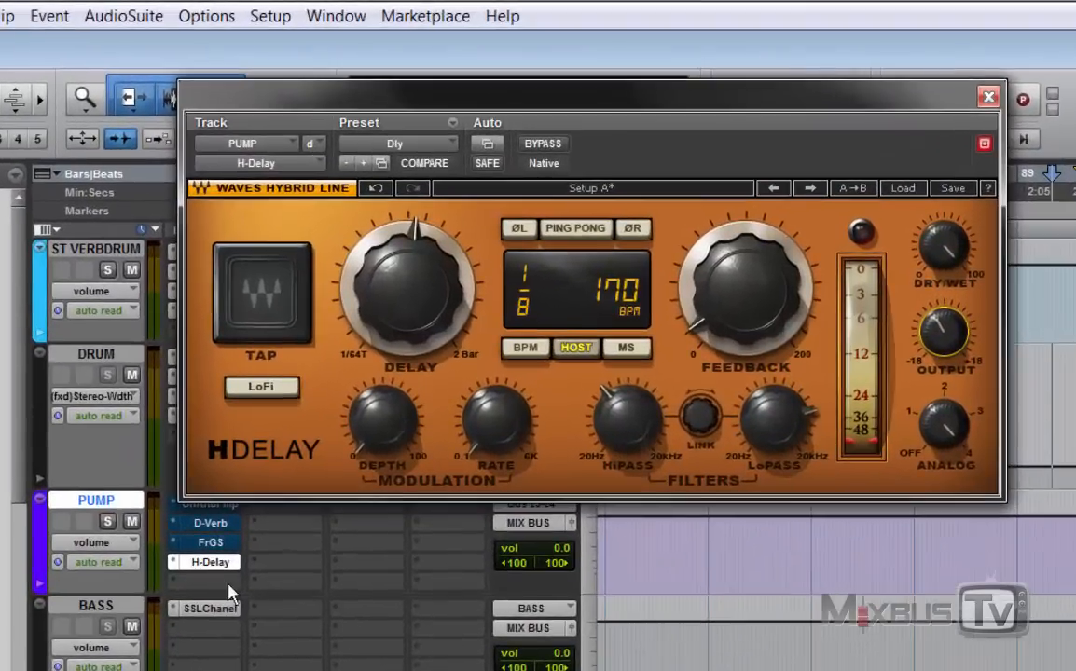
mouse_move(588, 468)
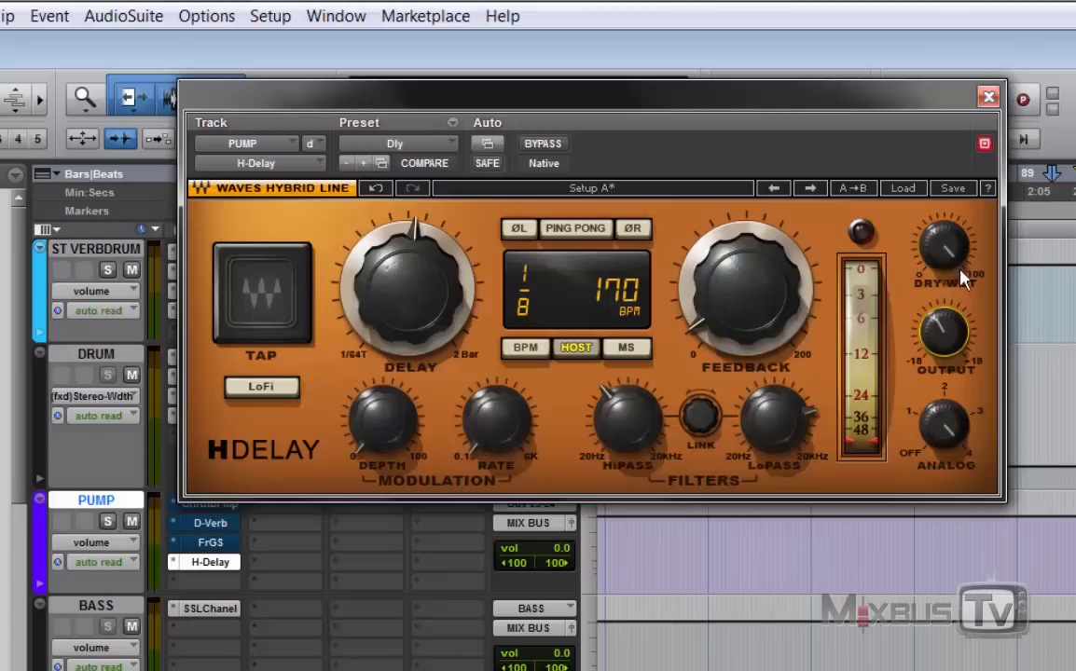
mouse_move(596, 280)
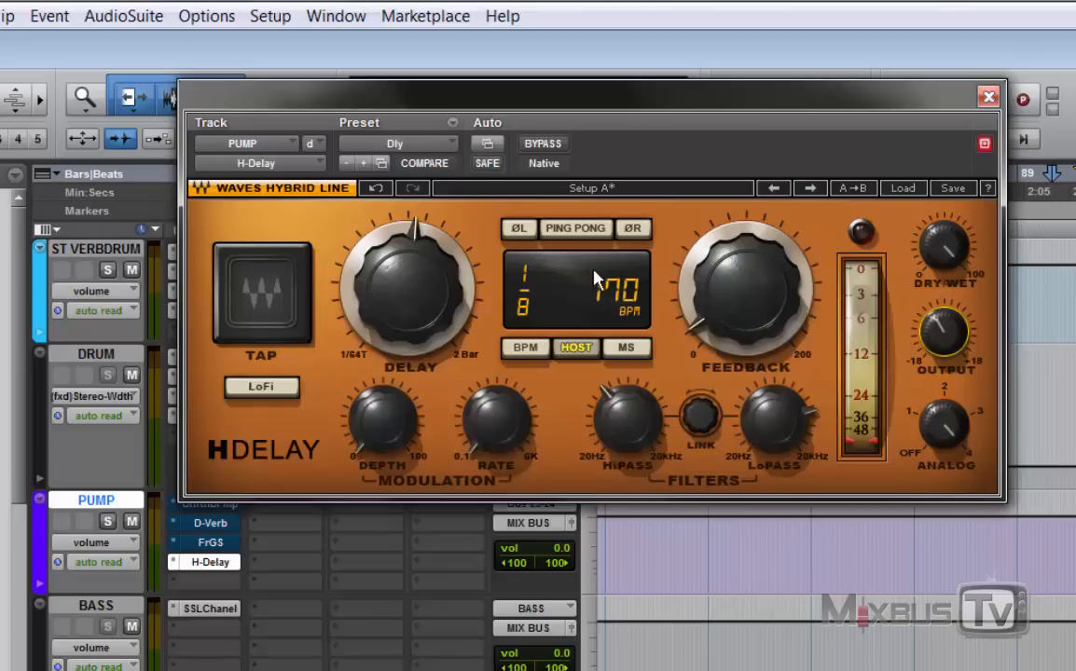
mouse_move(475, 395)
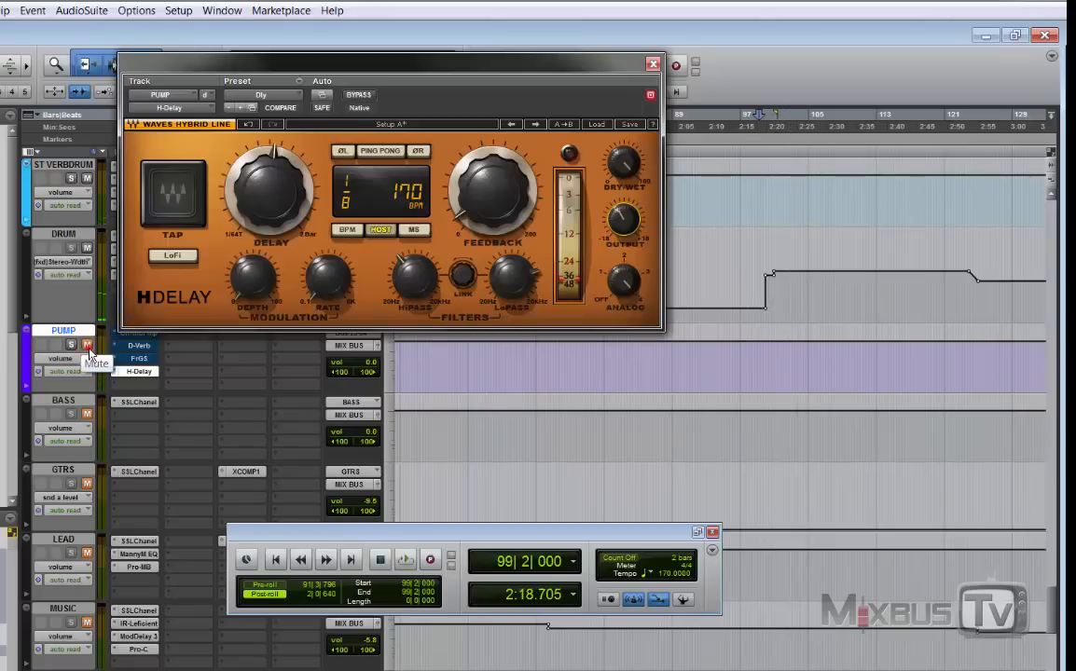
left_click(405, 560)
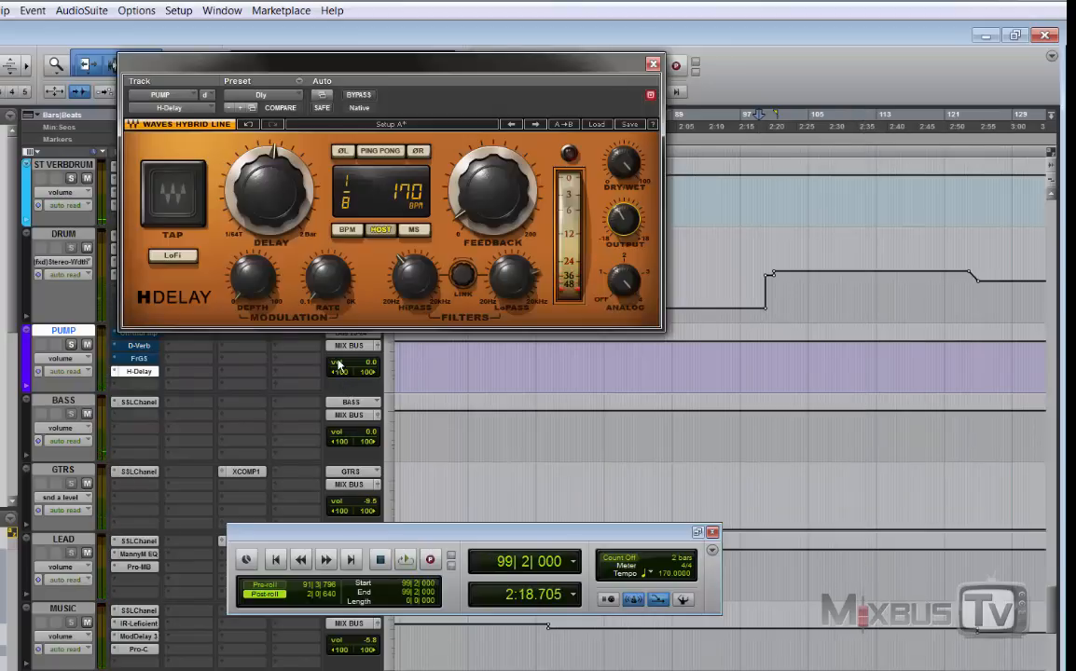
mouse_move(352, 362)
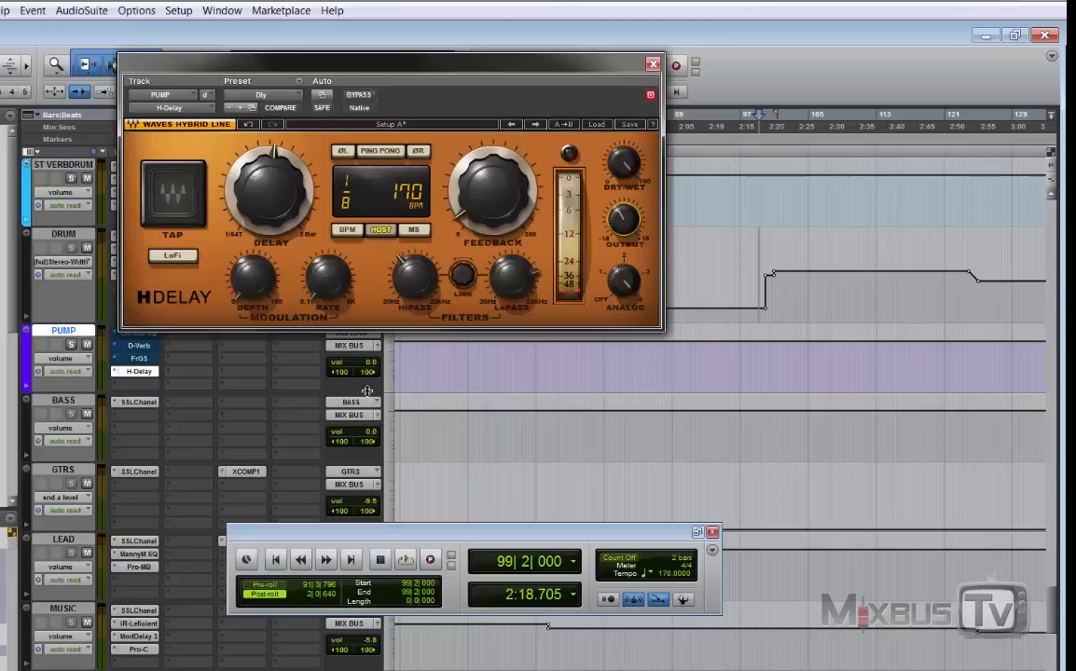
mouse_move(366, 390)
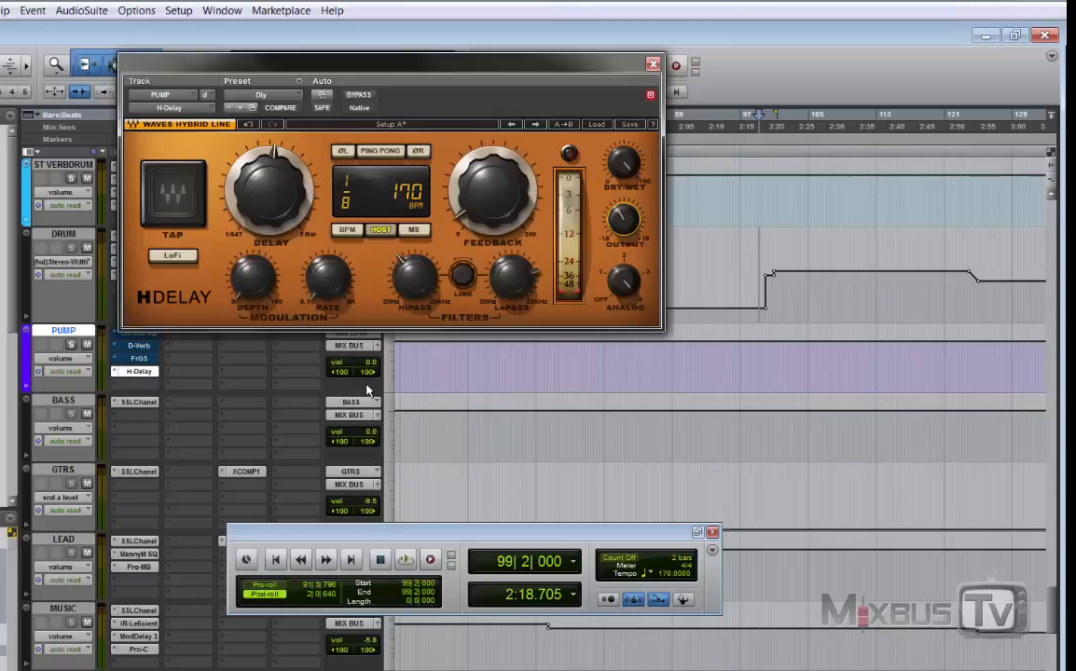